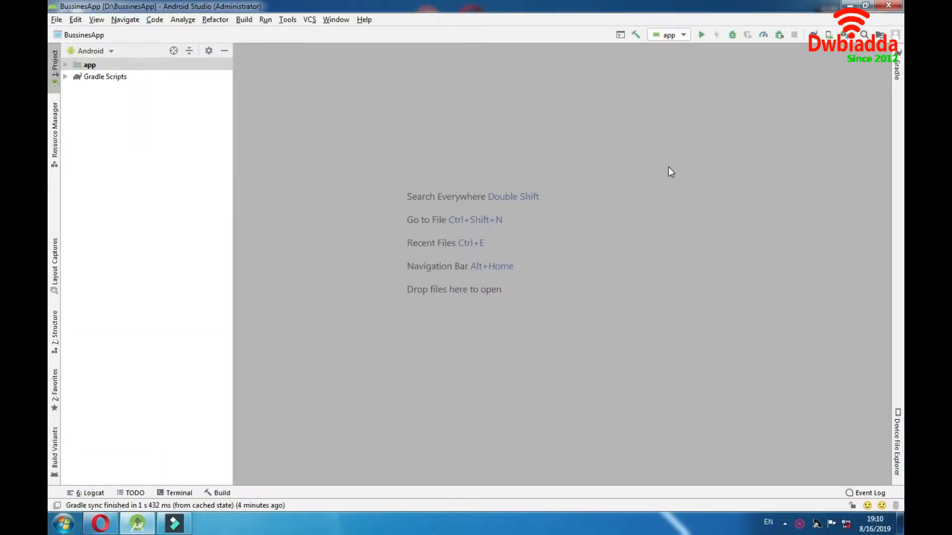
{"action": "mouse_move", "coordinate": [99, 79]}
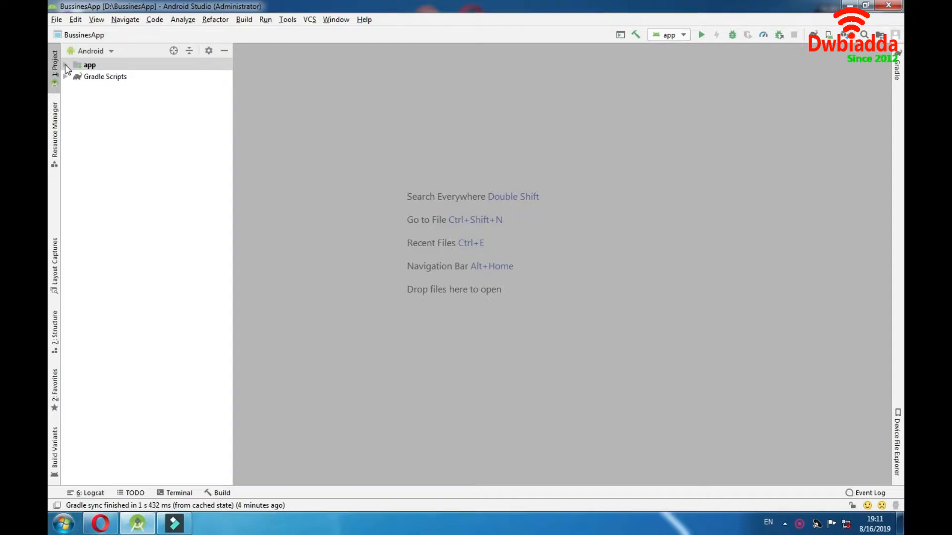
Expand the app module and res folder, then step through layout, mipmap, values and drawable subfolders
{"action": "left_click", "coordinate": [65, 65]}
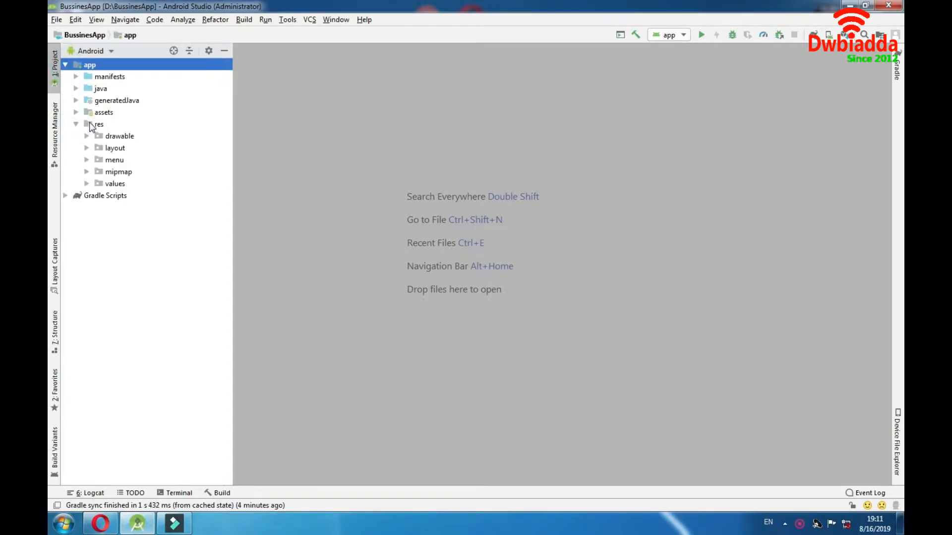
{"action": "left_click", "coordinate": [98, 124]}
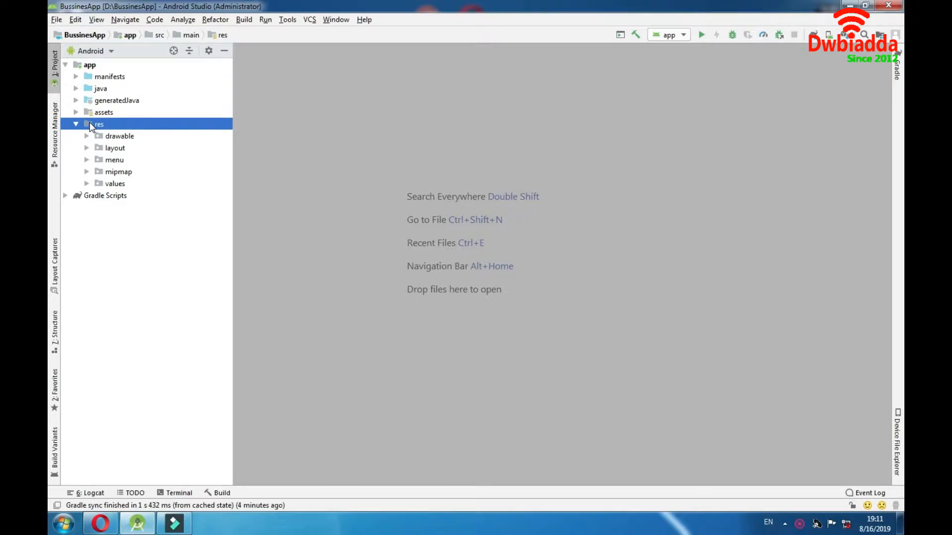
{"action": "mouse_move", "coordinate": [103, 139]}
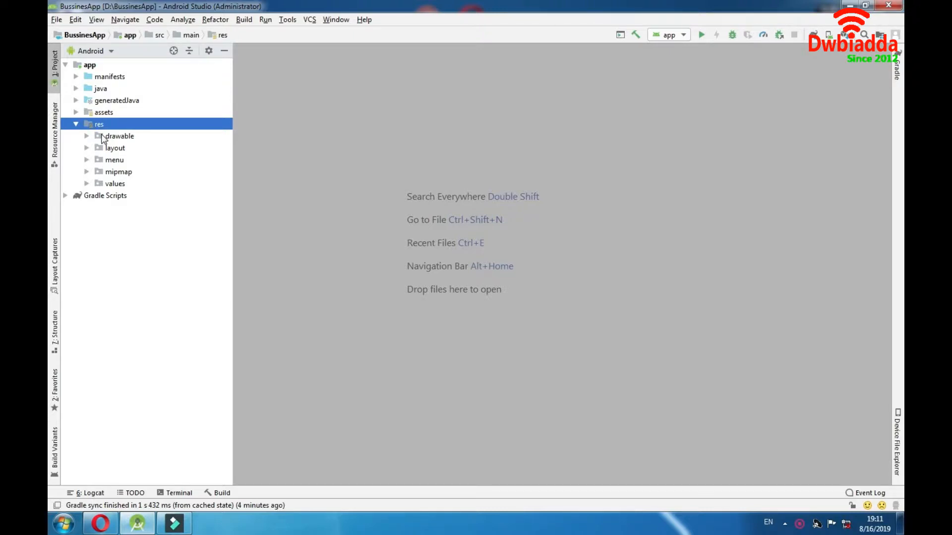
{"action": "left_click", "coordinate": [115, 148]}
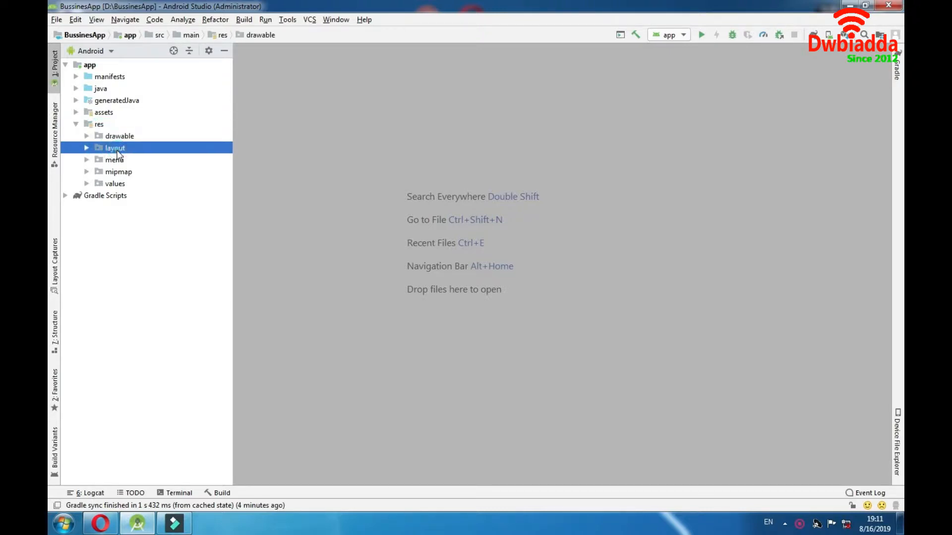
{"action": "left_click", "coordinate": [118, 171]}
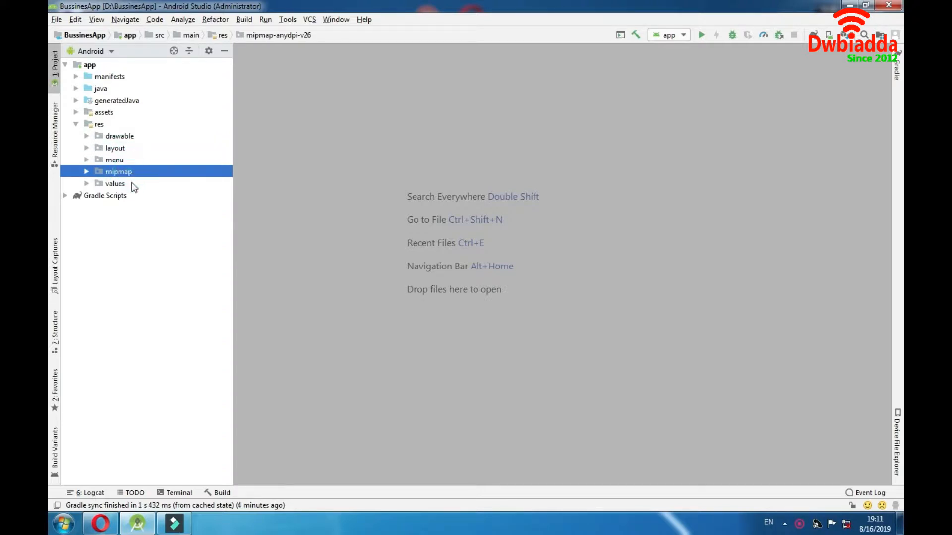
{"action": "left_click", "coordinate": [115, 183]}
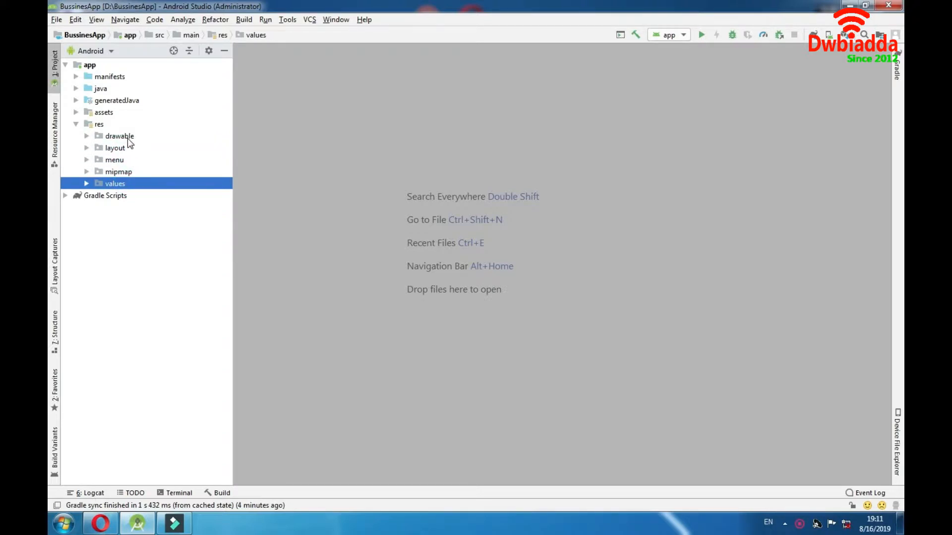
{"action": "left_click", "coordinate": [119, 136]}
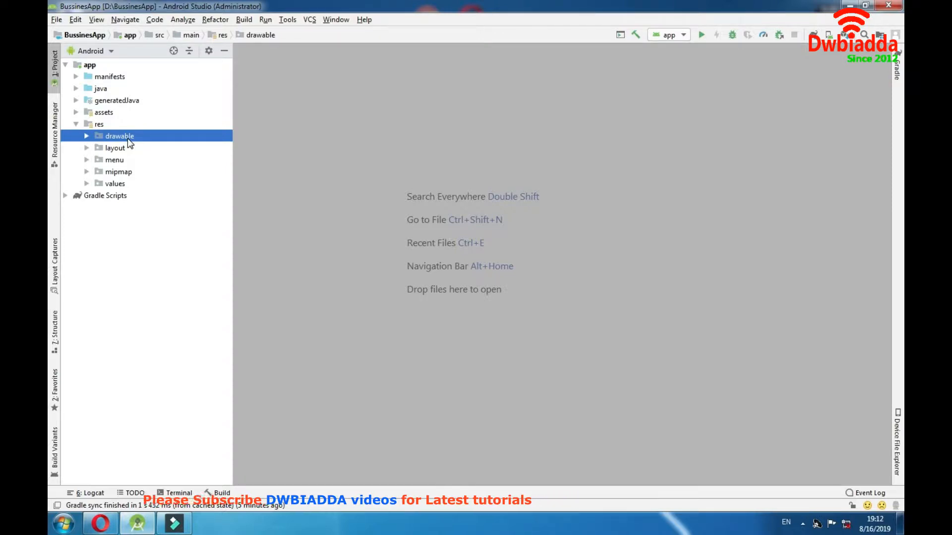
{"action": "mouse_move", "coordinate": [638, 232]}
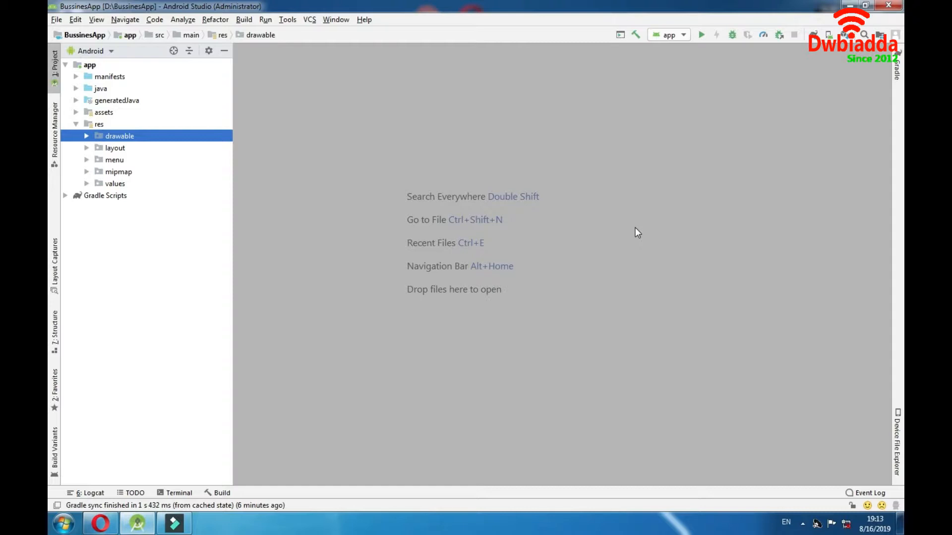
Expand drawable and step through buss.jpg, calendaricon.png, btn_dark_blue.xml and btn_light_red.xml
{"action": "left_click", "coordinate": [87, 136]}
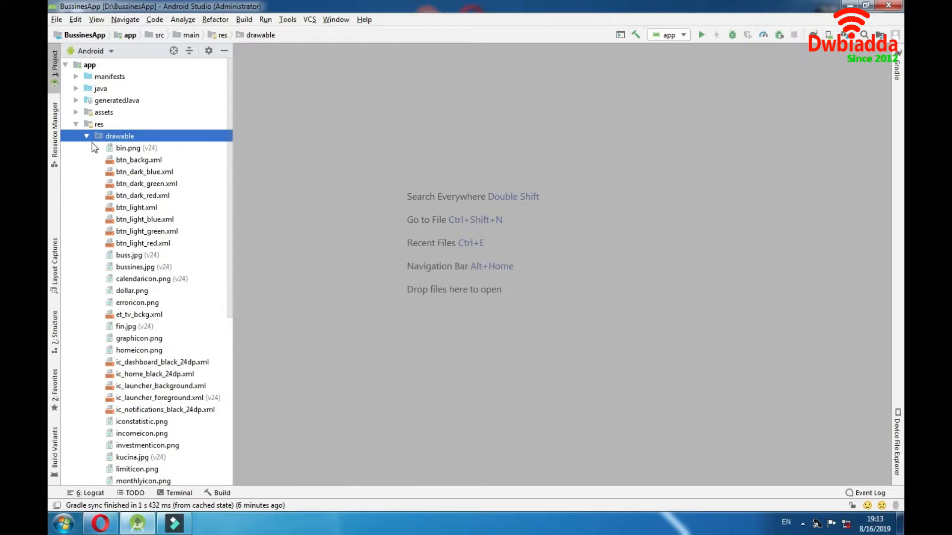
{"action": "mouse_move", "coordinate": [69, 205]}
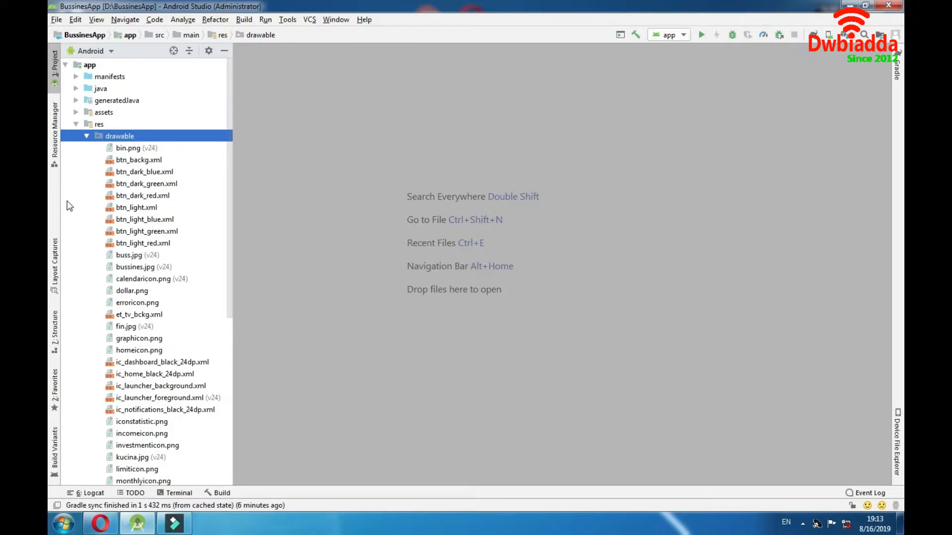
{"action": "left_click", "coordinate": [129, 255]}
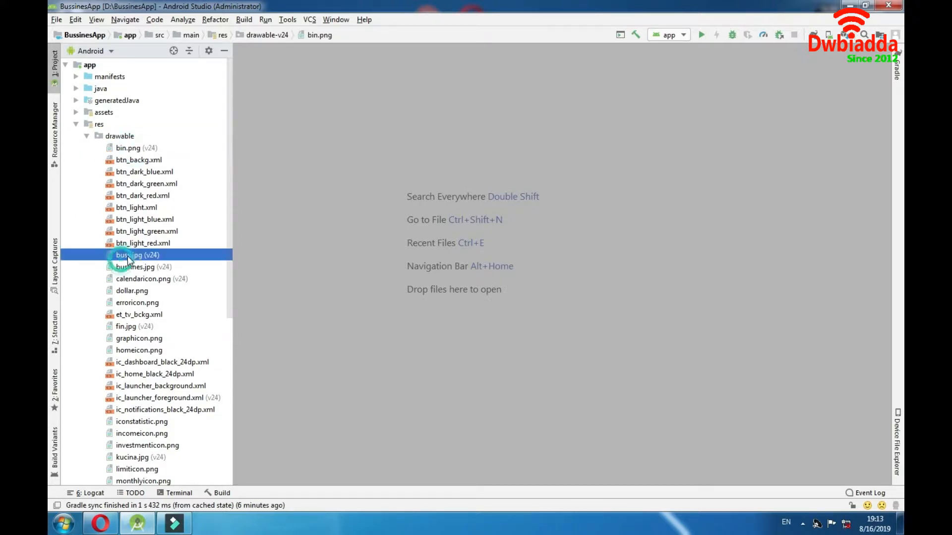
{"action": "left_click", "coordinate": [152, 278]}
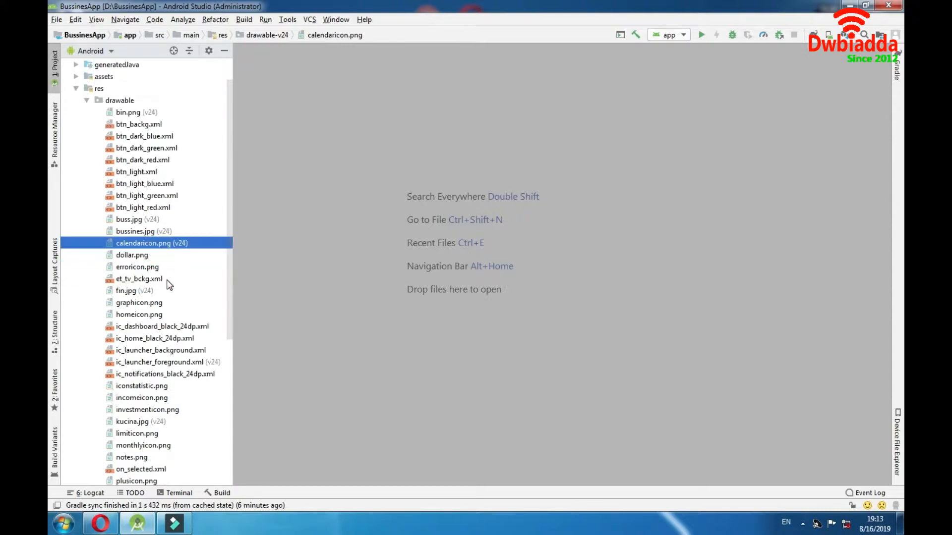
{"action": "left_click", "coordinate": [145, 135]}
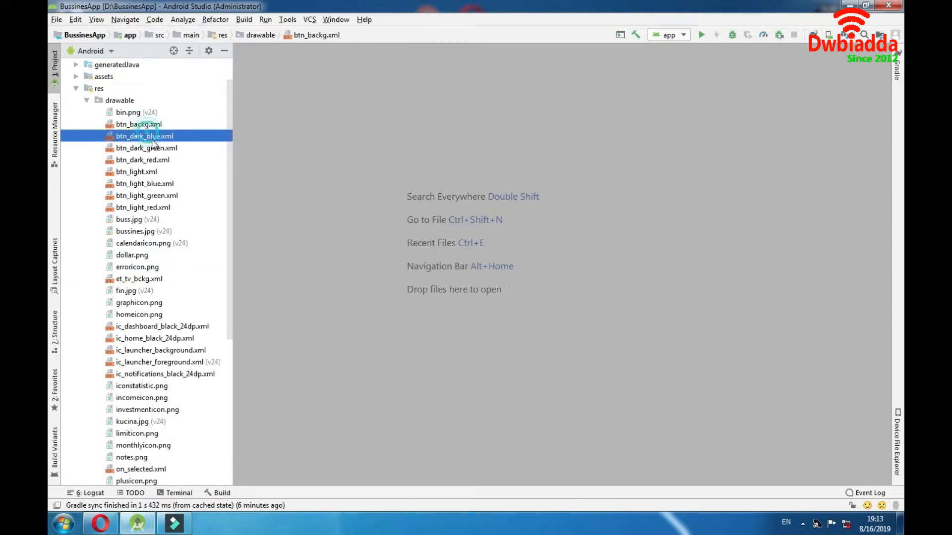
{"action": "left_click", "coordinate": [141, 207]}
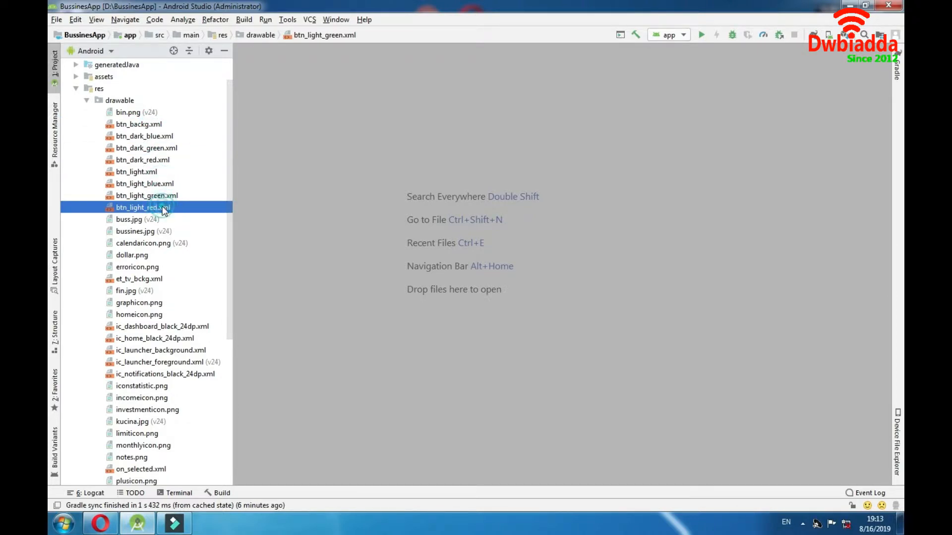
{"action": "scroll", "scroll_direction": "down", "scroll_amount": 3}
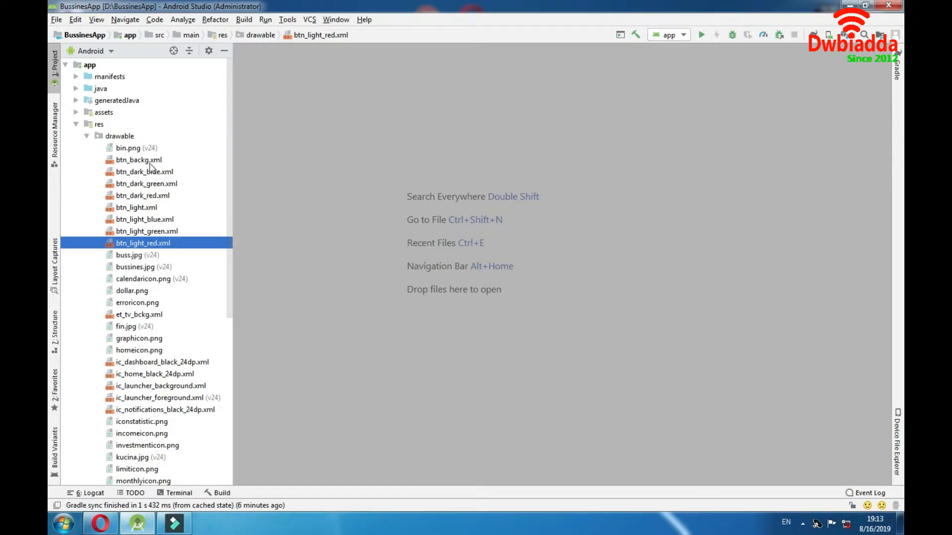
Open btn_backg.xml and walk through its rectangle shape, solid colour and corners radius blocks
{"action": "double_click", "coordinate": [139, 159]}
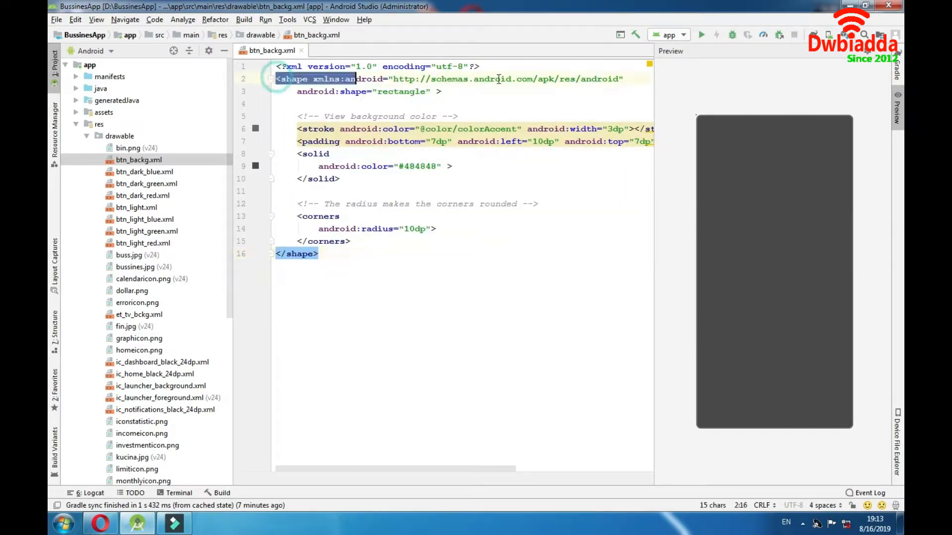
{"action": "left_click", "coordinate": [299, 91]}
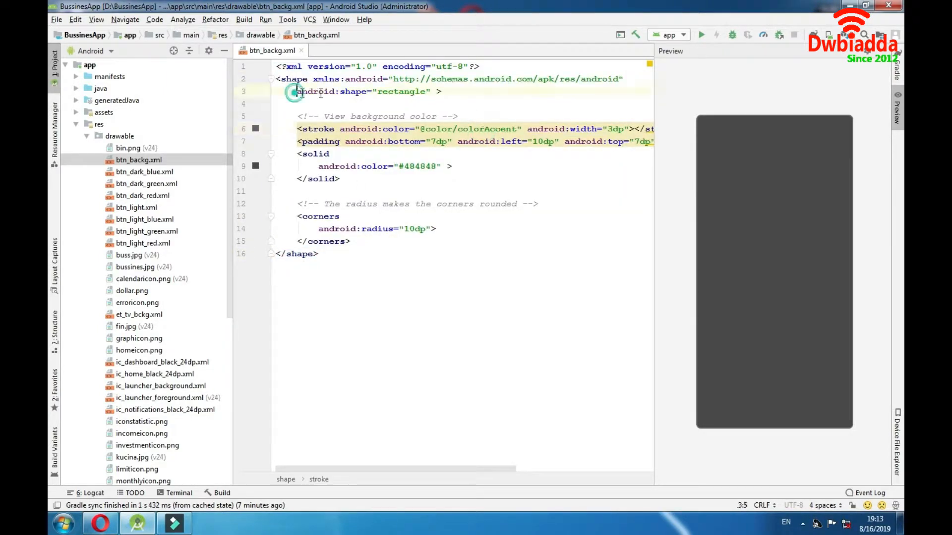
{"action": "left_click", "coordinate": [446, 253]}
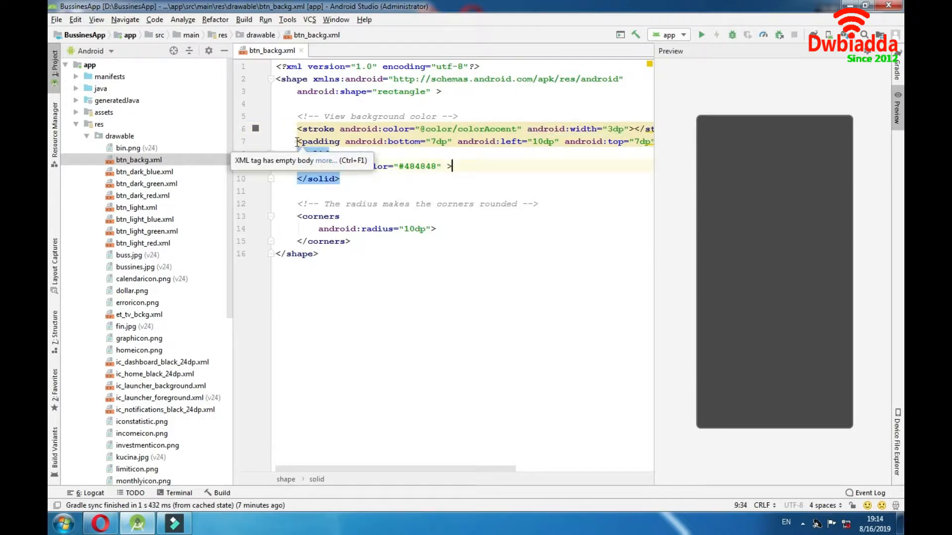
{"action": "mouse_move", "coordinate": [515, 157]}
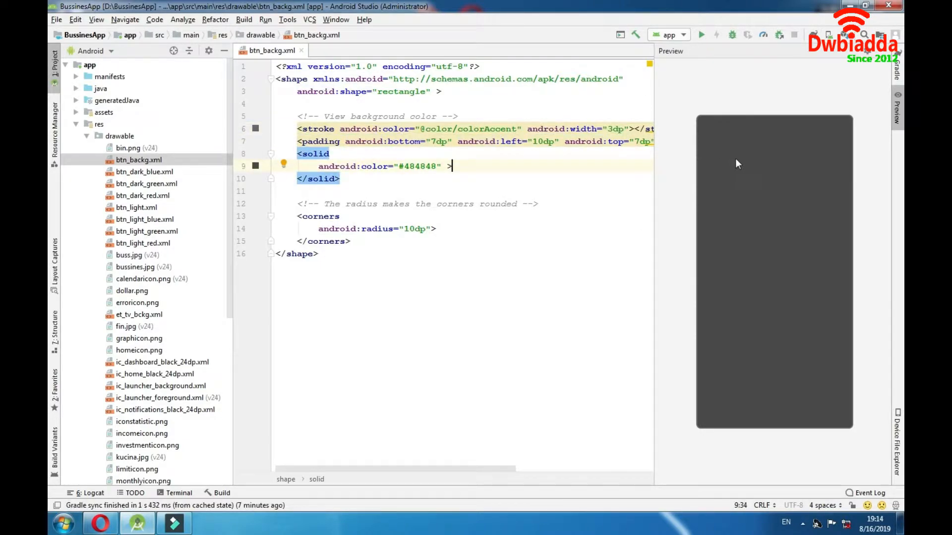
{"action": "mouse_move", "coordinate": [698, 169]}
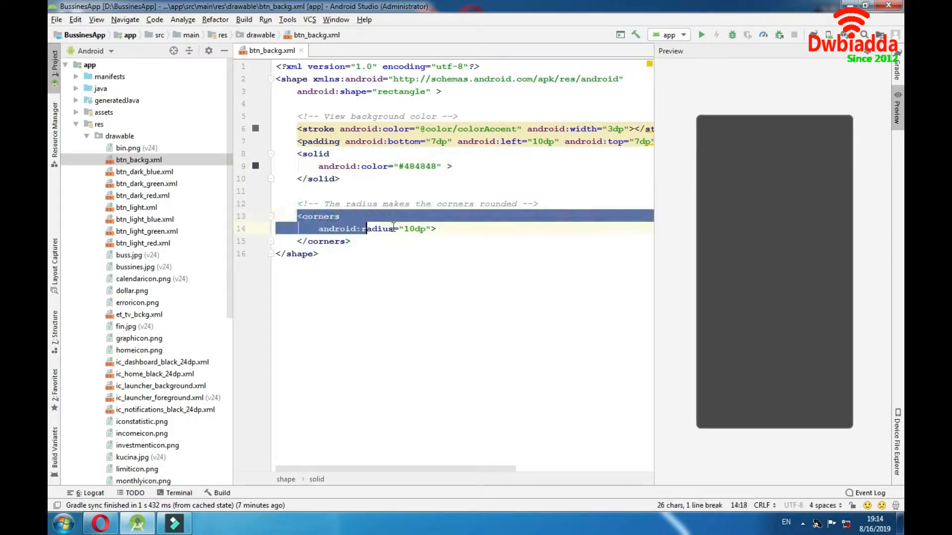
{"action": "left_click", "coordinate": [351, 241]}
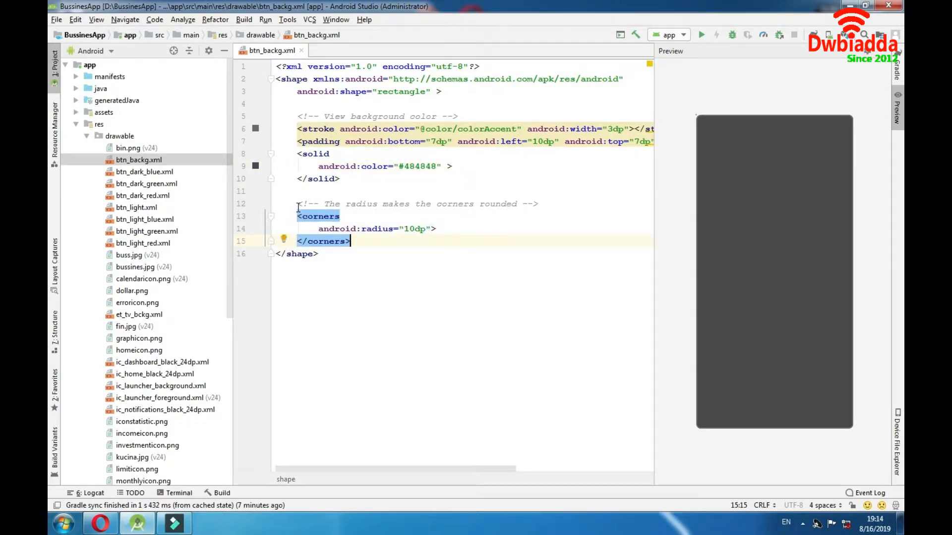
{"action": "left_click", "coordinate": [537, 203]}
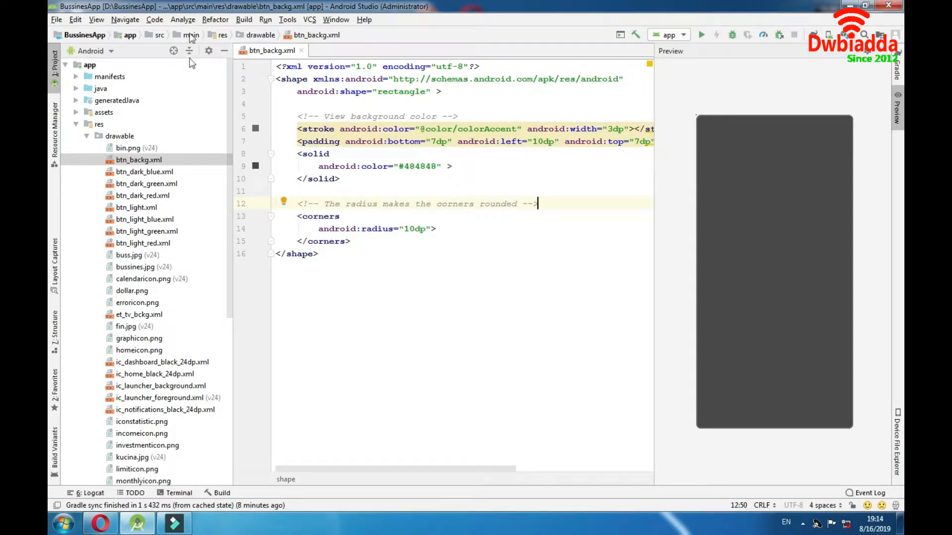
{"action": "mouse_move", "coordinate": [154, 236]}
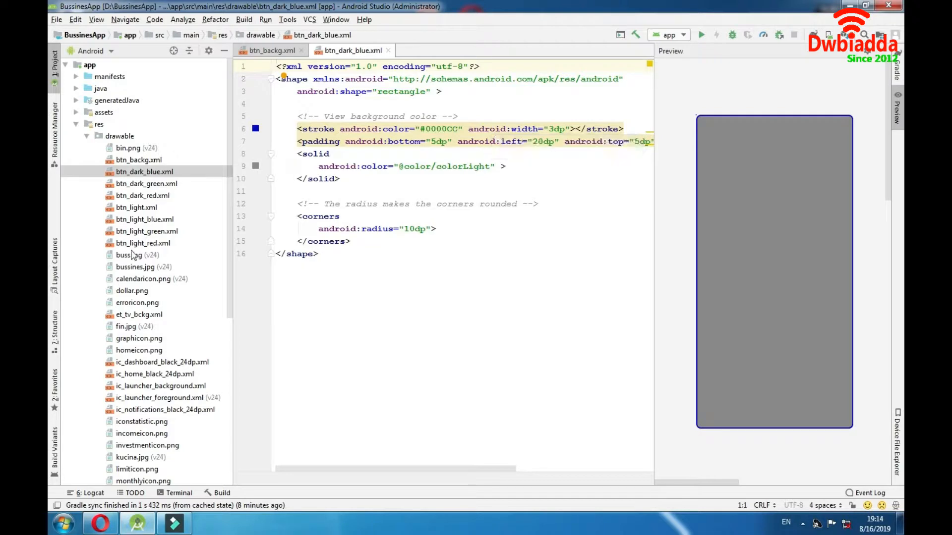
Review transp_btn.xml's comment and rounded-corners block, then return to the project file list
{"action": "left_click", "coordinate": [145, 243]}
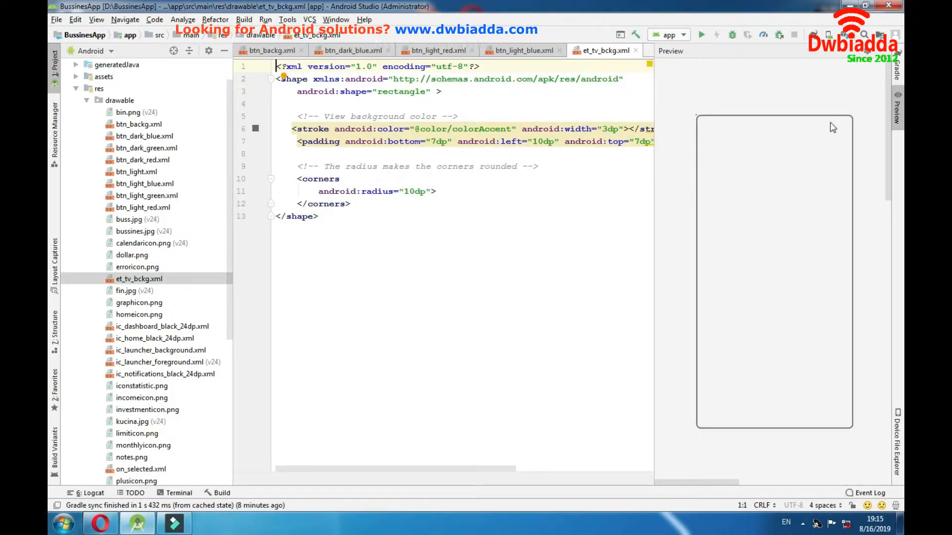
{"action": "left_click_drag", "start_coordinate": [303, 166], "coordinate": [318, 216]}
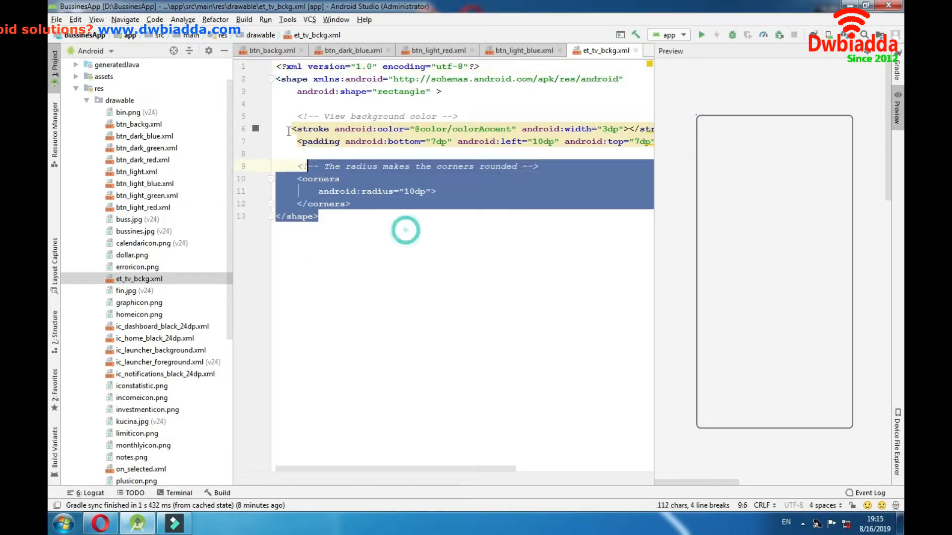
{"action": "left_click", "coordinate": [318, 216]}
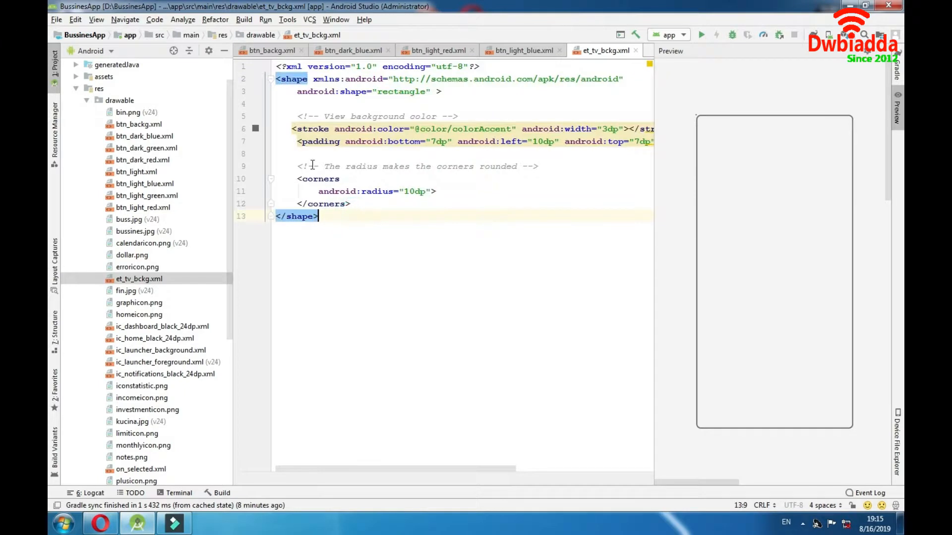
{"action": "scroll", "scroll_direction": "down", "scroll_amount": 3}
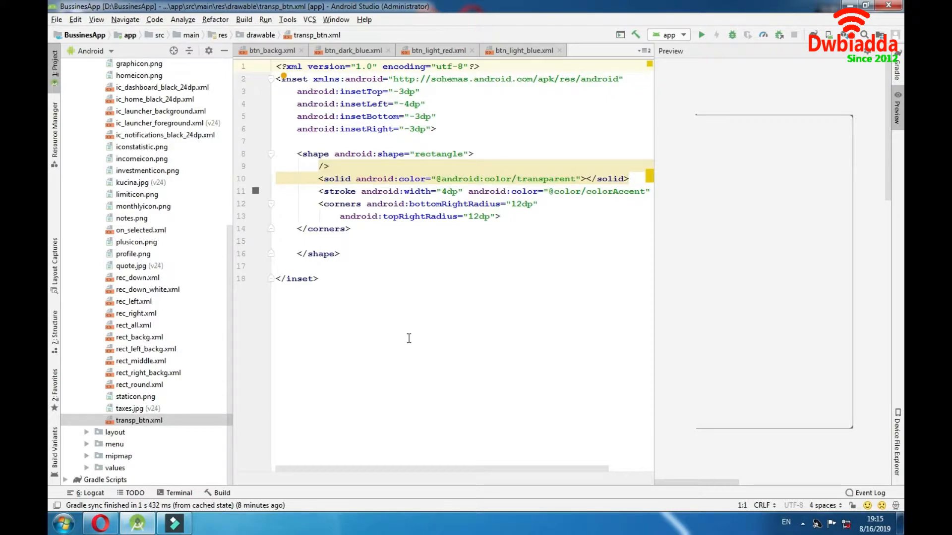
{"action": "mouse_move", "coordinate": [783, 197]}
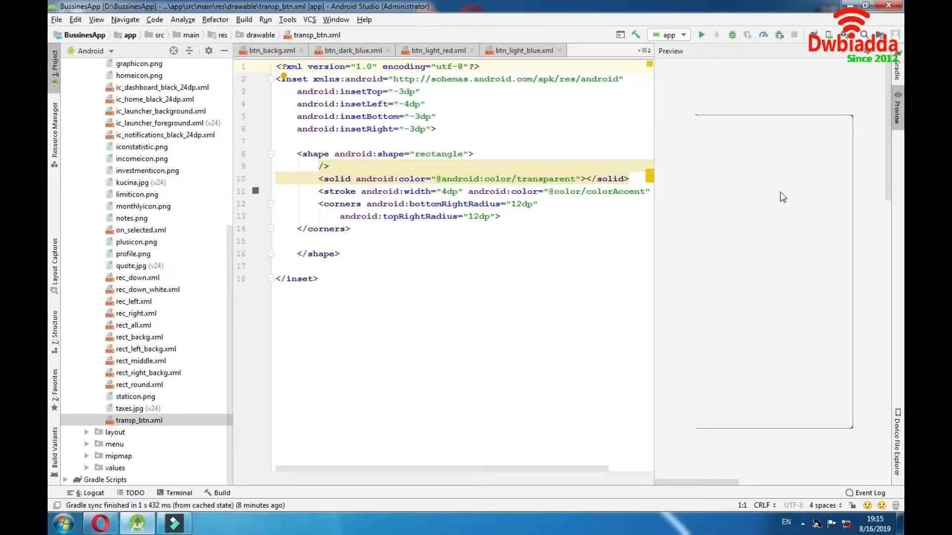
{"action": "mouse_move", "coordinate": [842, 163]}
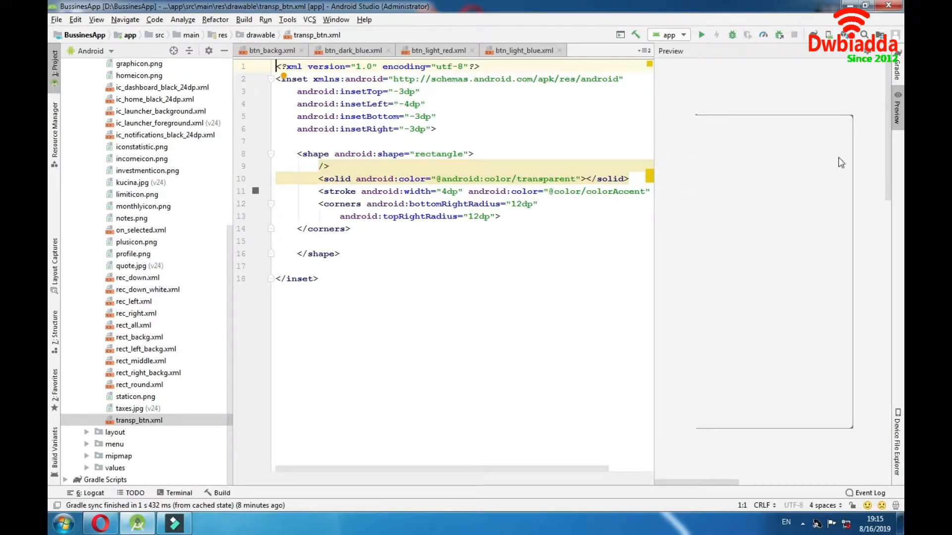
{"action": "mouse_move", "coordinate": [826, 259]}
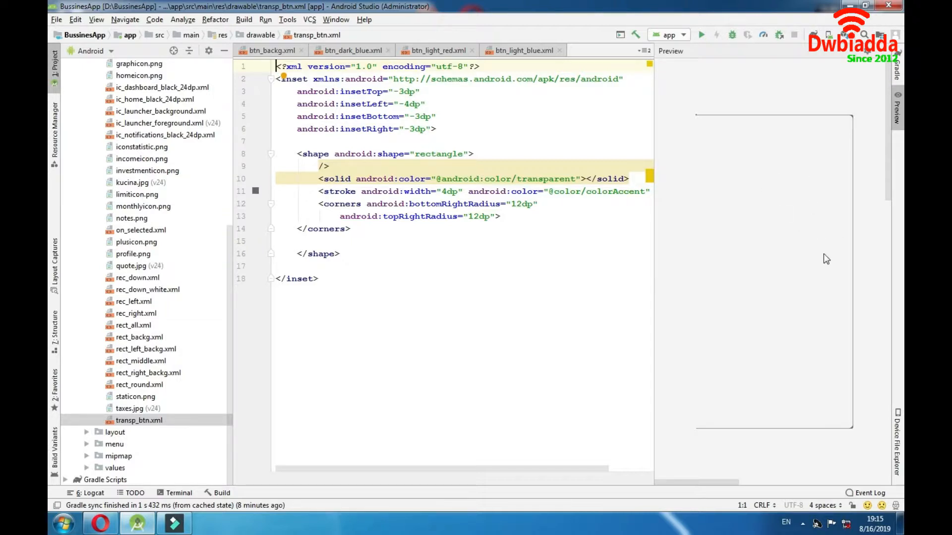
{"action": "left_click", "coordinate": [138, 421]}
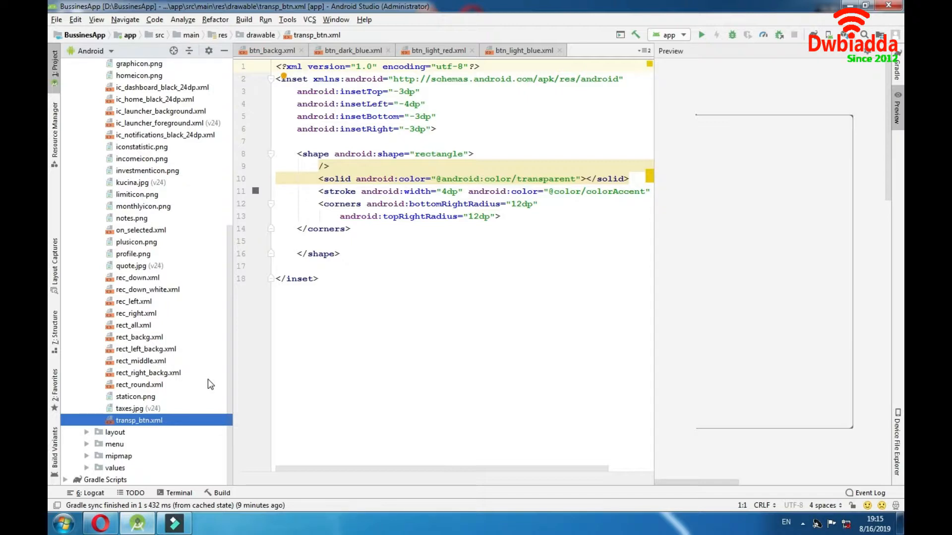
Open activity_cards.xml and inspect the btTax and btBussines buttons laid over the card images
{"action": "double_click", "coordinate": [143, 397]}
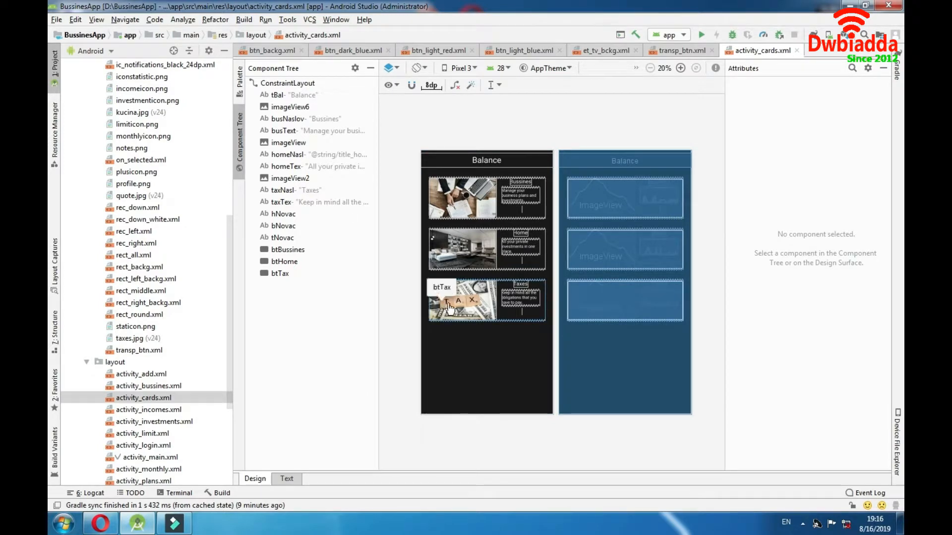
{"action": "mouse_move", "coordinate": [521, 305]}
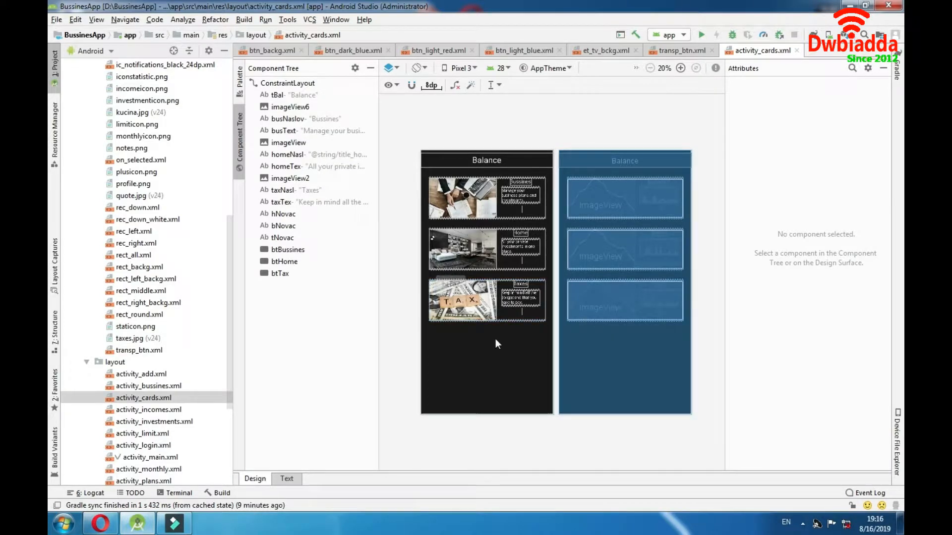
{"action": "left_click", "coordinate": [485, 300]}
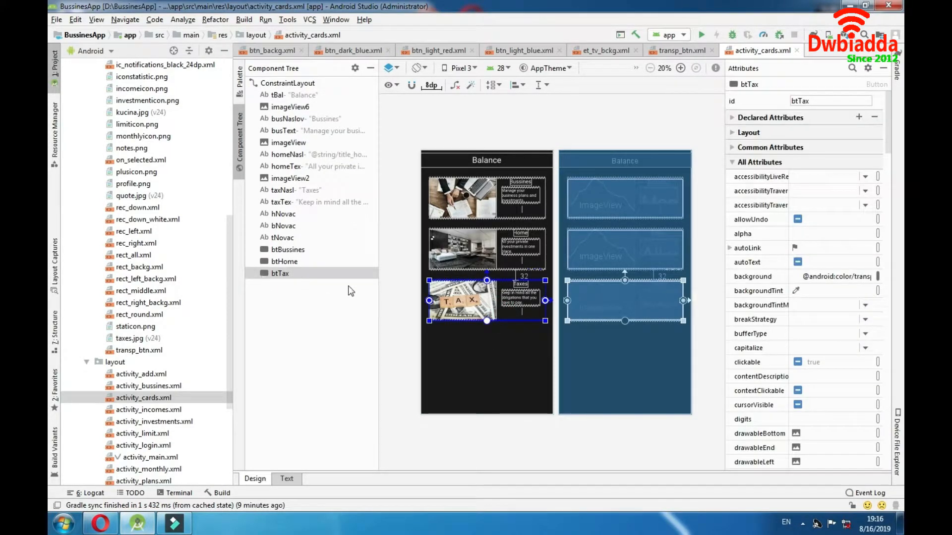
{"action": "mouse_move", "coordinate": [498, 307]}
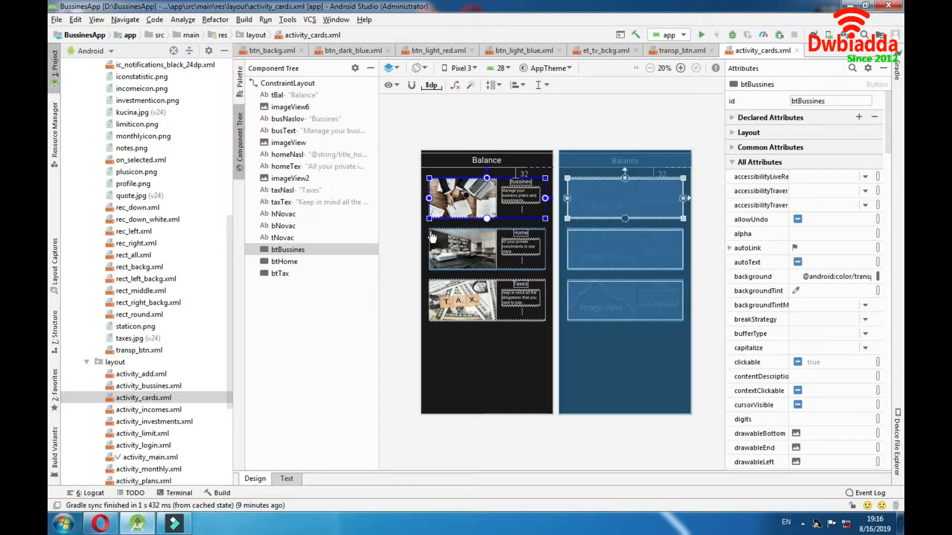
{"action": "mouse_move", "coordinate": [543, 261]}
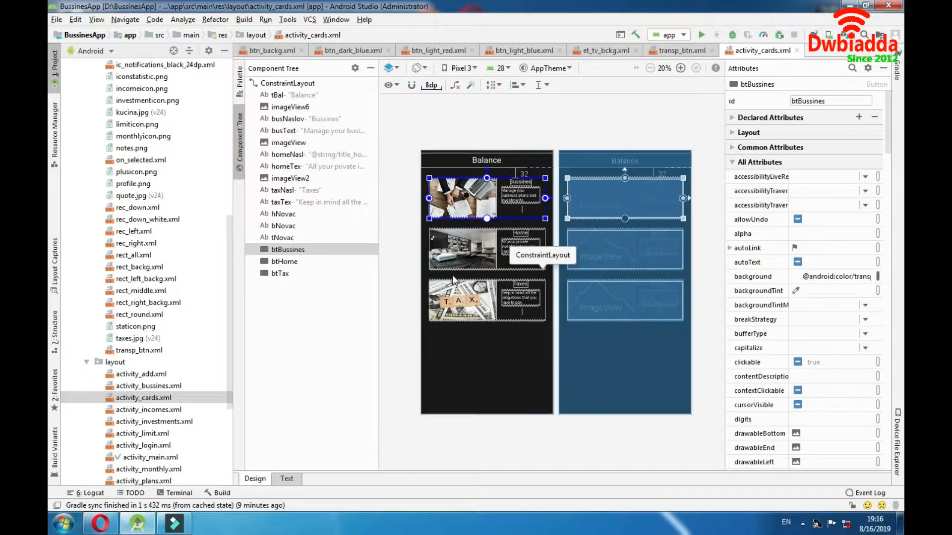
{"action": "mouse_move", "coordinate": [483, 252]}
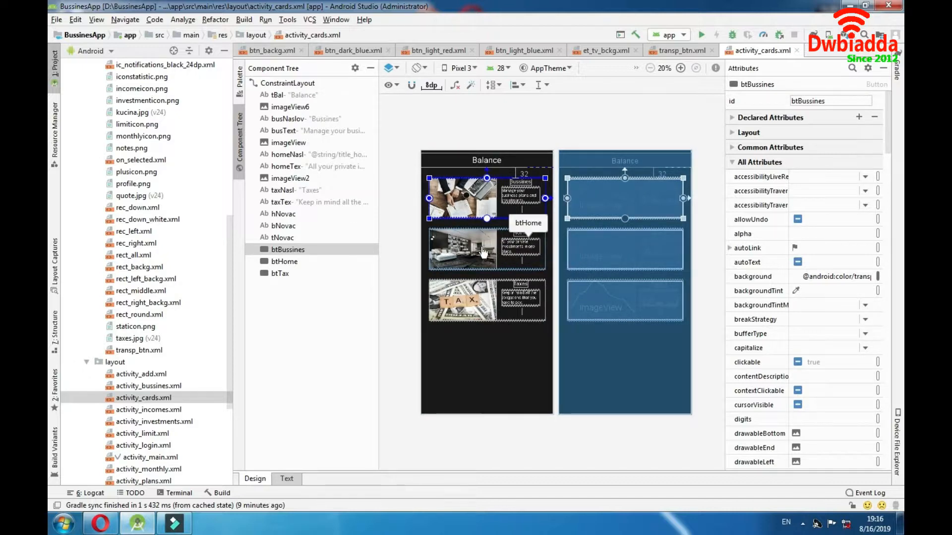
{"action": "left_click", "coordinate": [461, 300]}
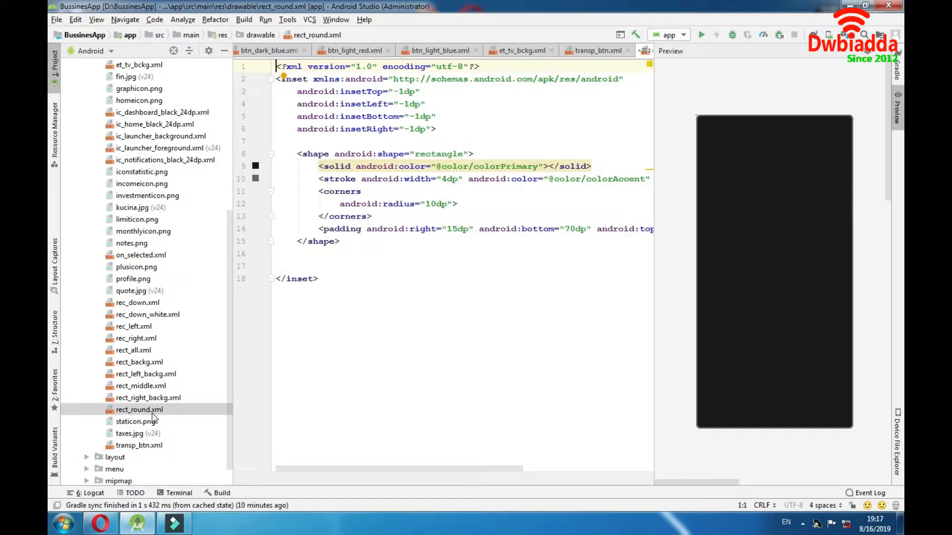
{"action": "mouse_move", "coordinate": [764, 153]}
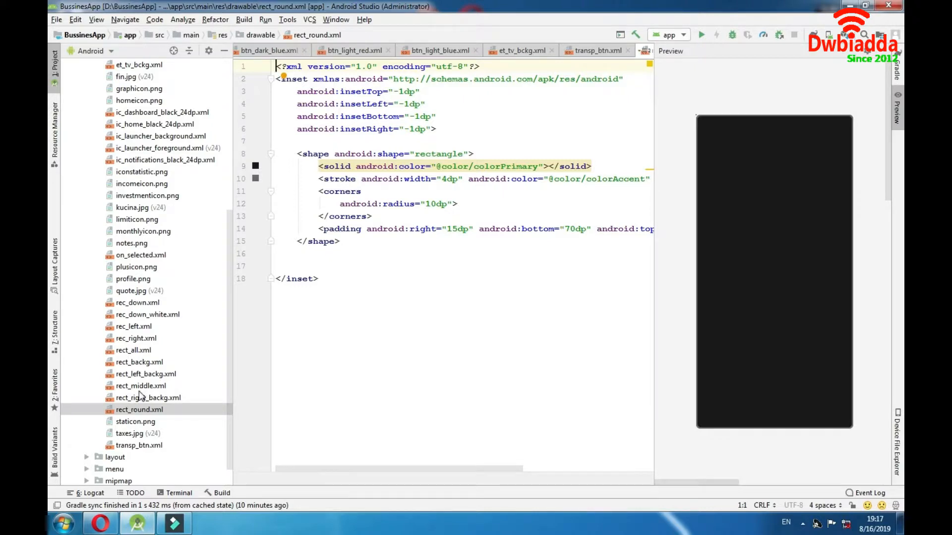
Scroll up through rect_round.xml's inset rectangle with primary fill and 10dp rounded corners
{"action": "scroll", "scroll_direction": "up", "scroll_amount": 3}
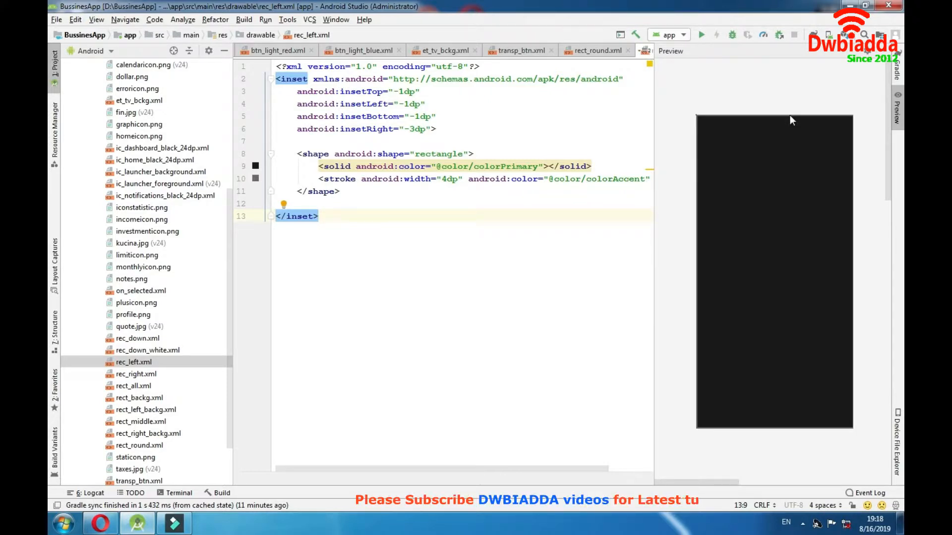
{"action": "mouse_move", "coordinate": [696, 237]}
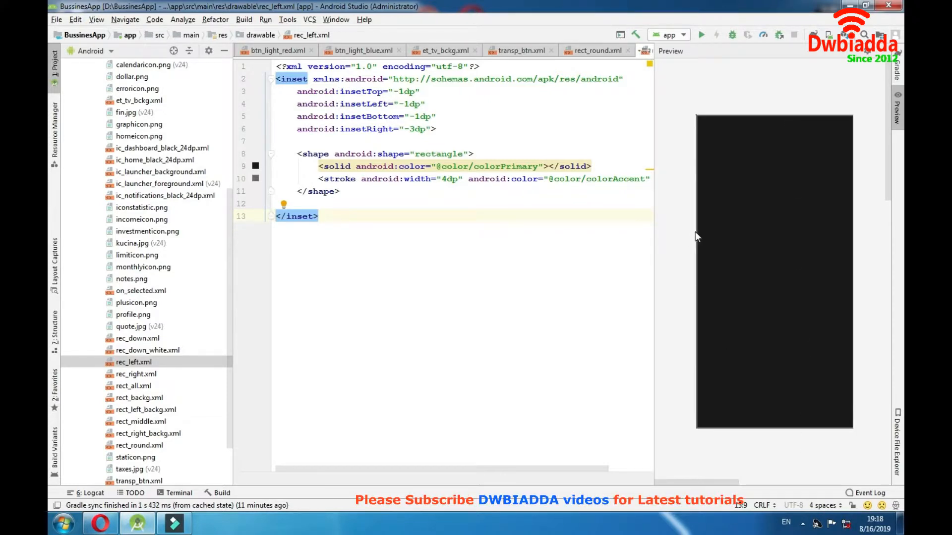
{"action": "mouse_move", "coordinate": [858, 209]}
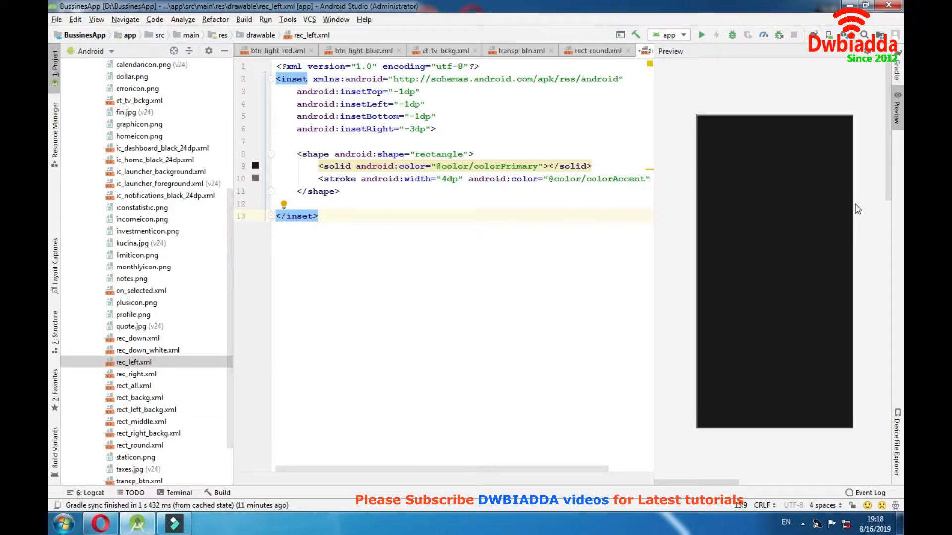
Mark rec_left.xml's stroke tag and its inset lines: -1dp top/left/bottom, -3dp right
{"action": "left_click", "coordinate": [323, 179]}
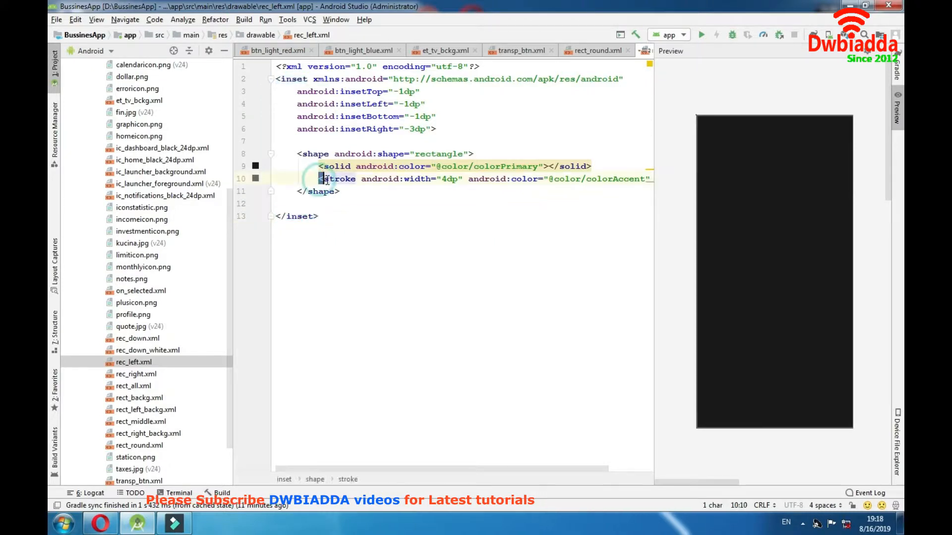
{"action": "double_click", "coordinate": [398, 178]}
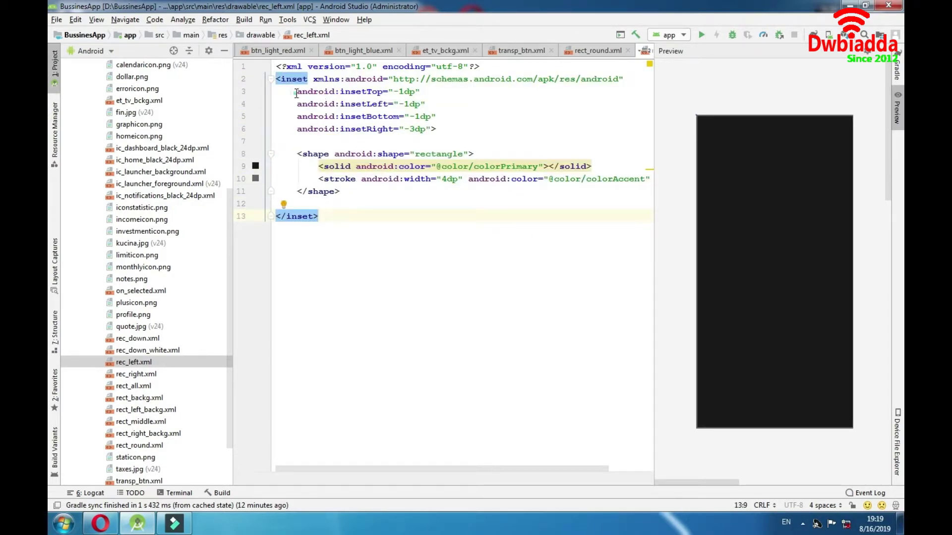
{"action": "left_click_drag", "start_coordinate": [296, 91], "coordinate": [437, 129]}
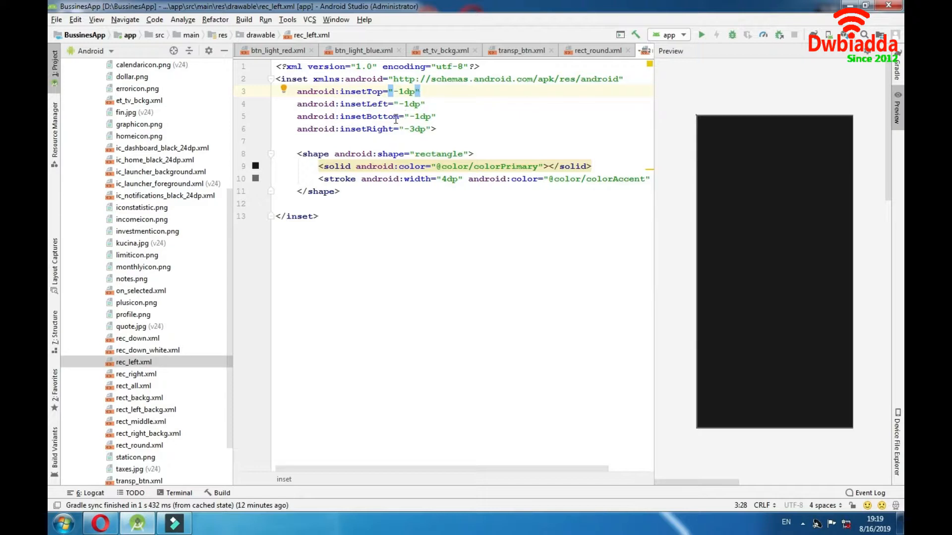
{"action": "mouse_move", "coordinate": [377, 129]}
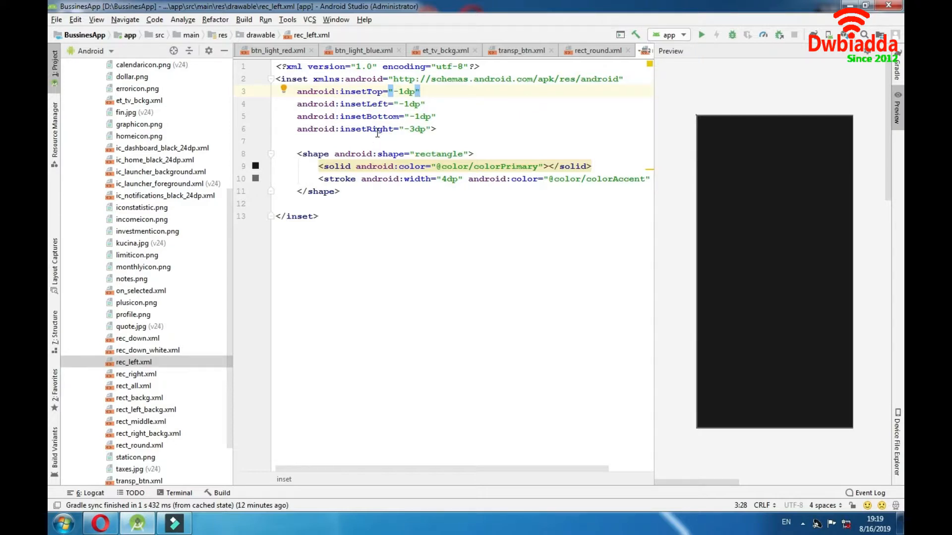
{"action": "left_click", "coordinate": [418, 129]}
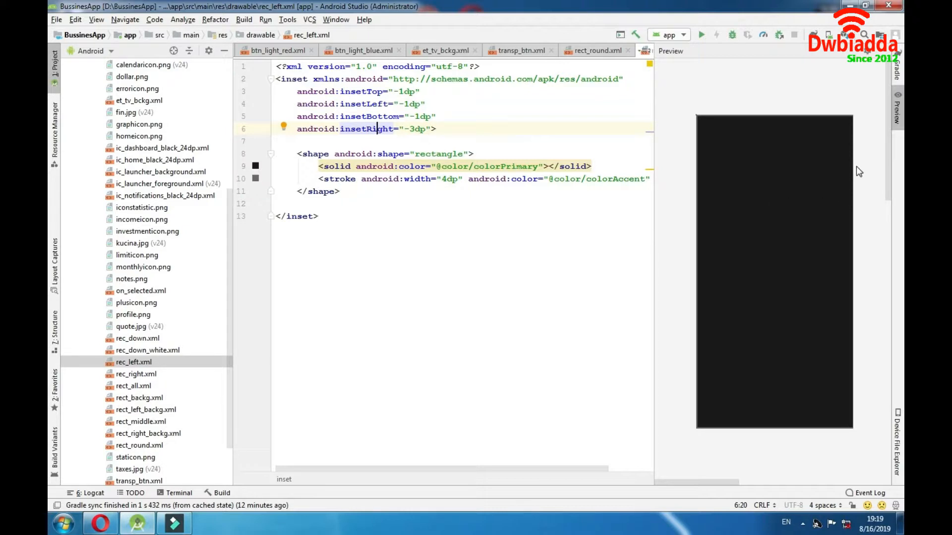
{"action": "mouse_move", "coordinate": [858, 172]}
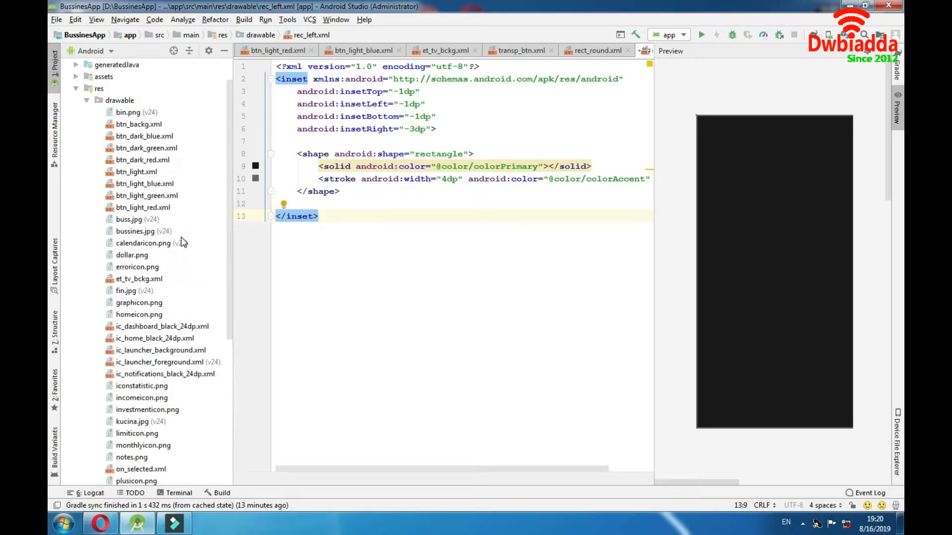
{"action": "left_click", "coordinate": [87, 136]}
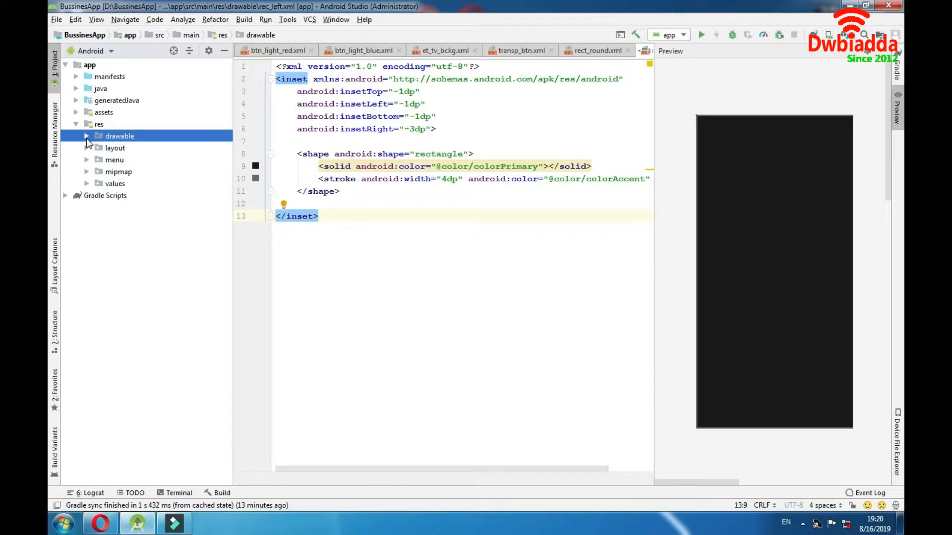
{"action": "left_click", "coordinate": [87, 148]}
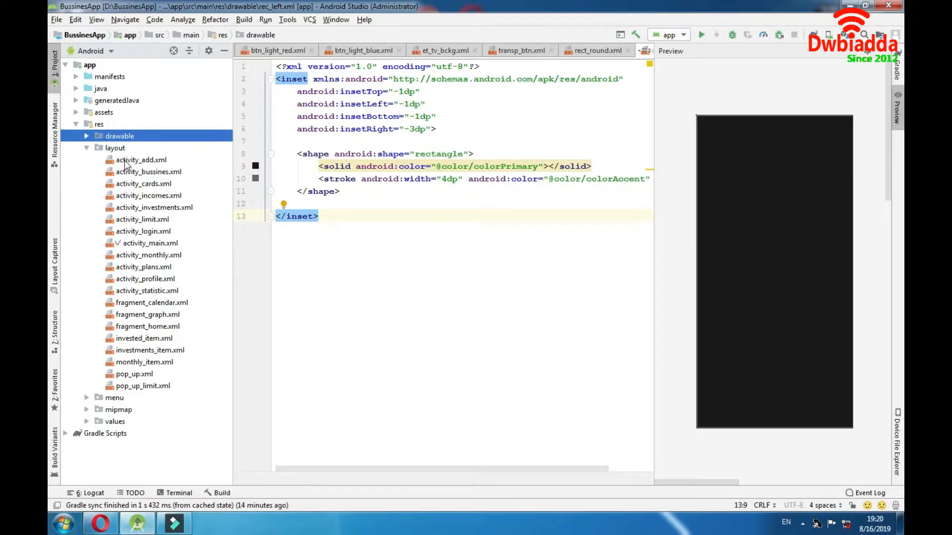
{"action": "mouse_move", "coordinate": [166, 306]}
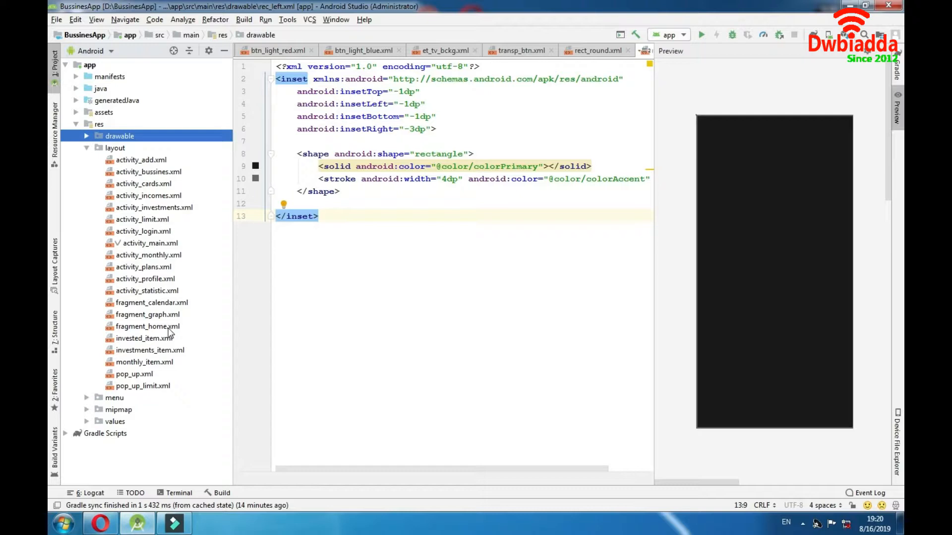
{"action": "mouse_move", "coordinate": [171, 351]}
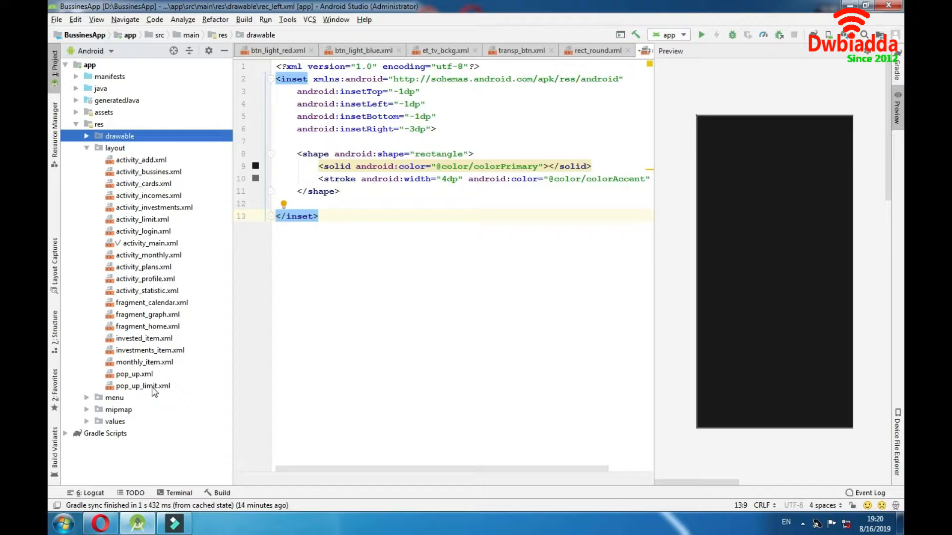
{"action": "mouse_move", "coordinate": [172, 373]}
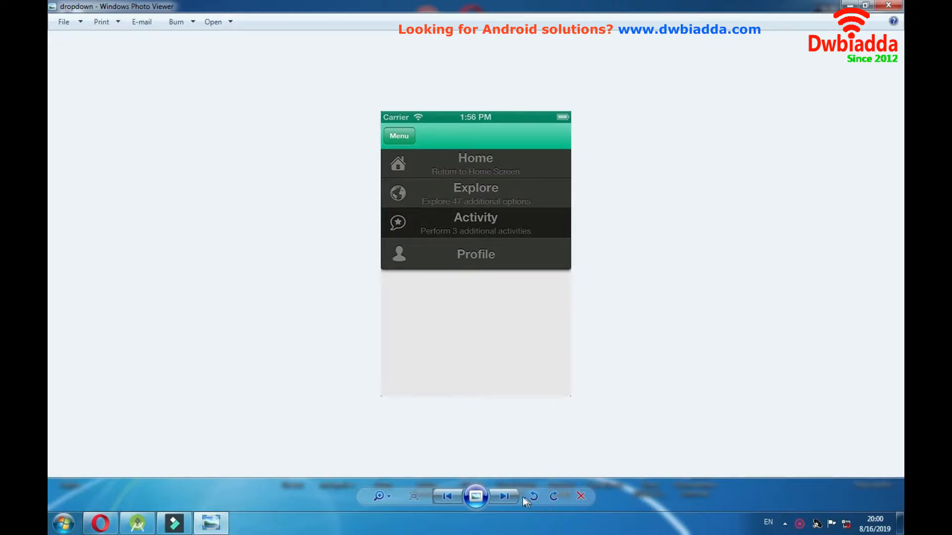
Advance from the dropdown menu mockup to the Bottom Navigation Bar example image
{"action": "left_click", "coordinate": [504, 497]}
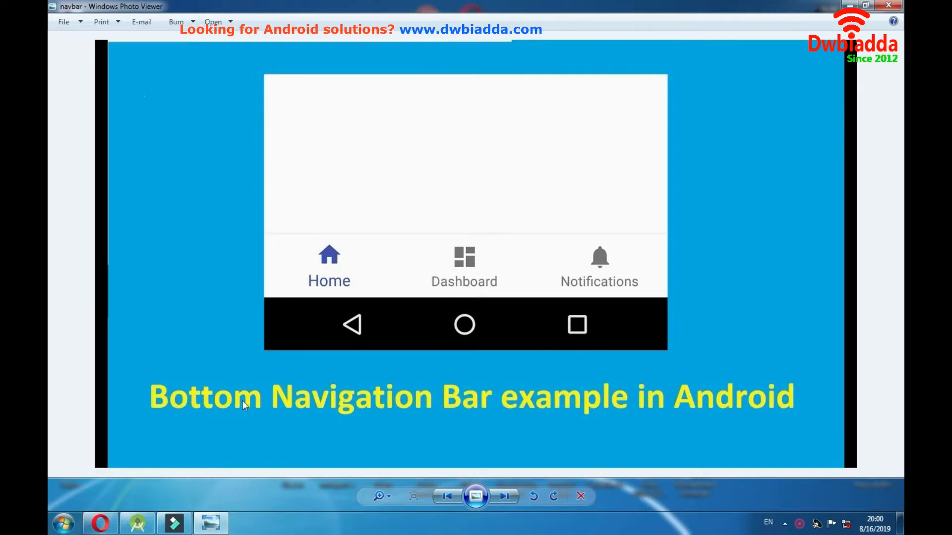
{"action": "mouse_move", "coordinate": [271, 294]}
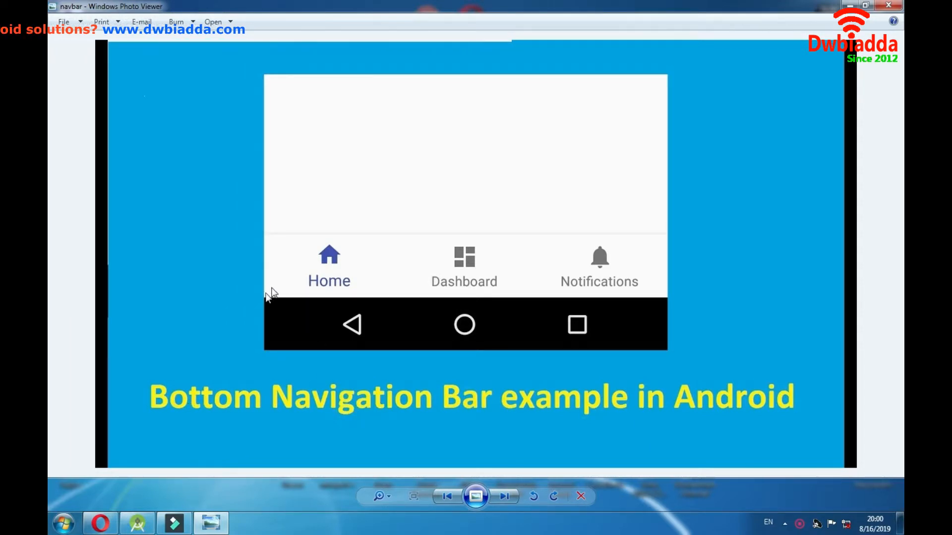
{"action": "mouse_move", "coordinate": [574, 247]}
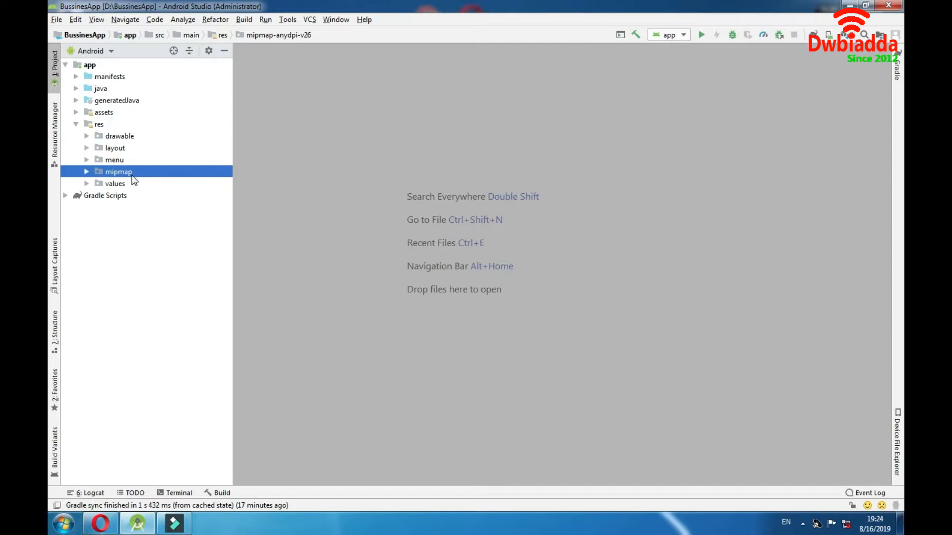
{"action": "mouse_move", "coordinate": [486, 298]}
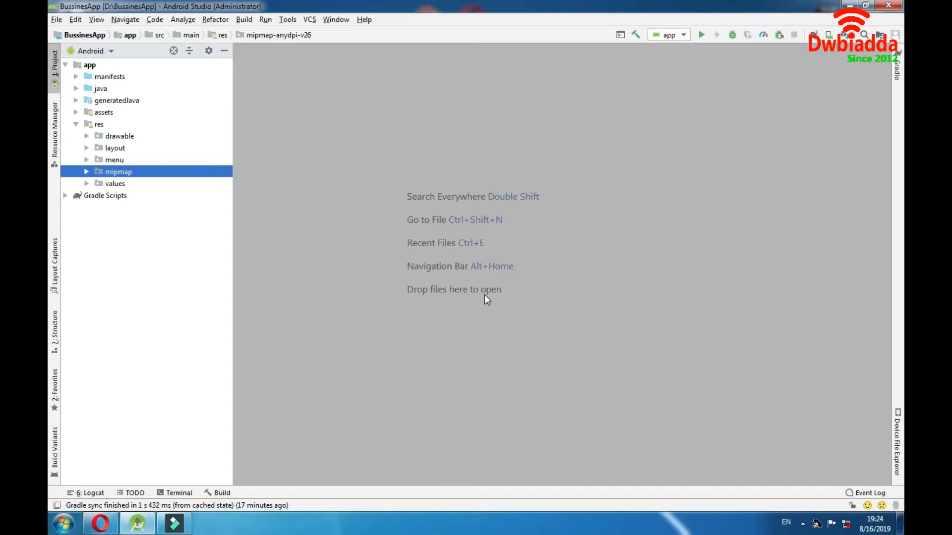
{"action": "mouse_move", "coordinate": [118, 194]}
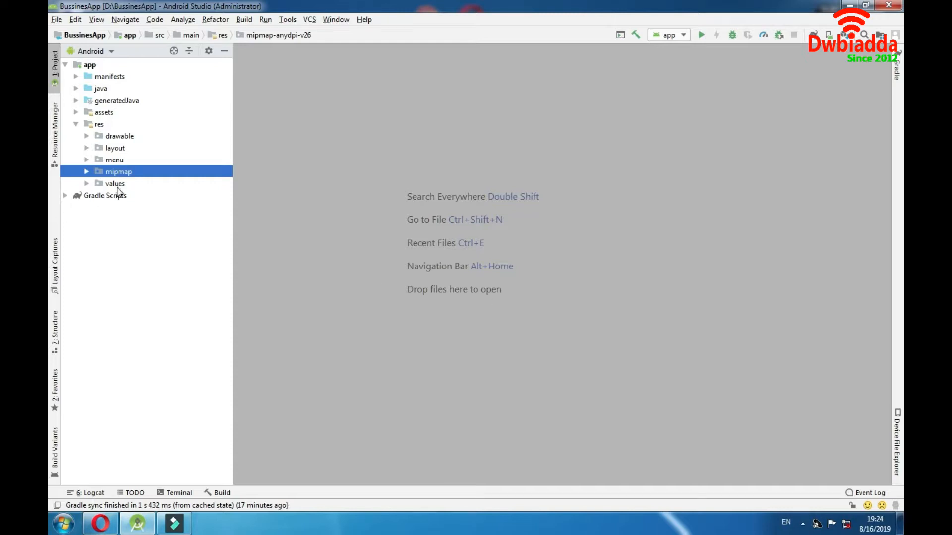
Expand the values folder and select styles.xml and colors.xml among its resource files
{"action": "left_click", "coordinate": [115, 183]}
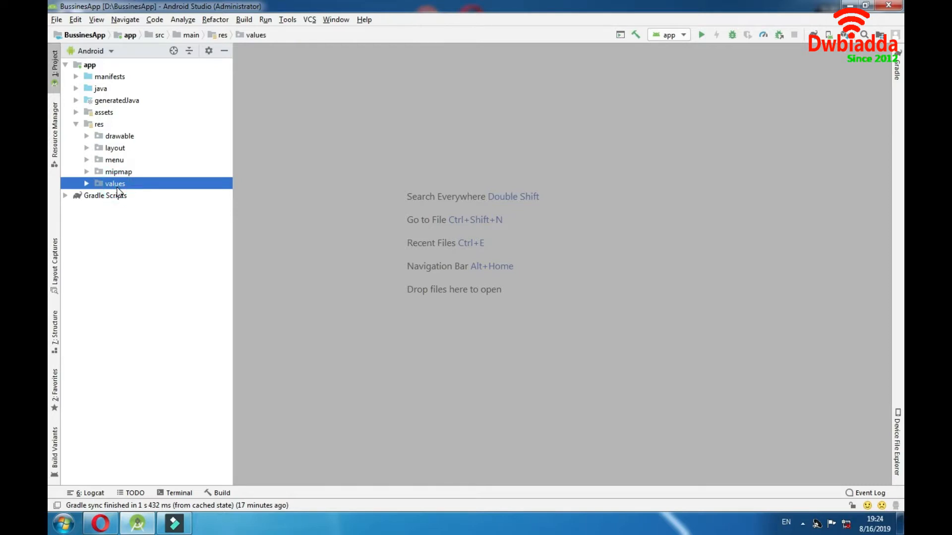
{"action": "mouse_move", "coordinate": [80, 208]}
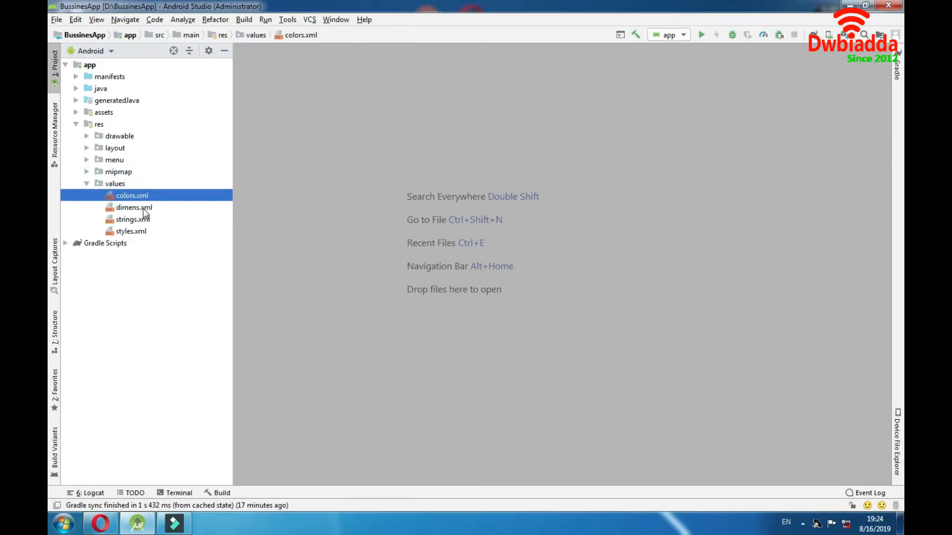
{"action": "left_click", "coordinate": [131, 231]}
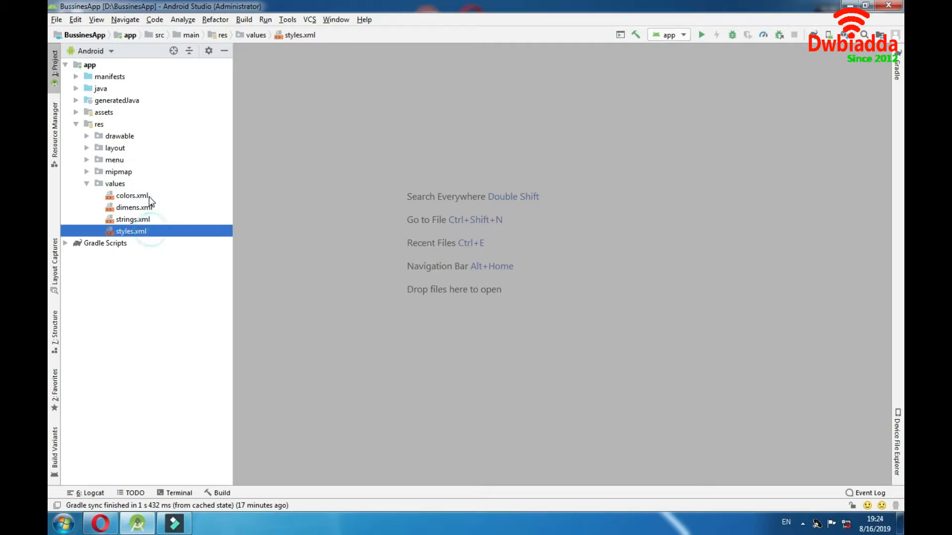
{"action": "left_click", "coordinate": [132, 195]}
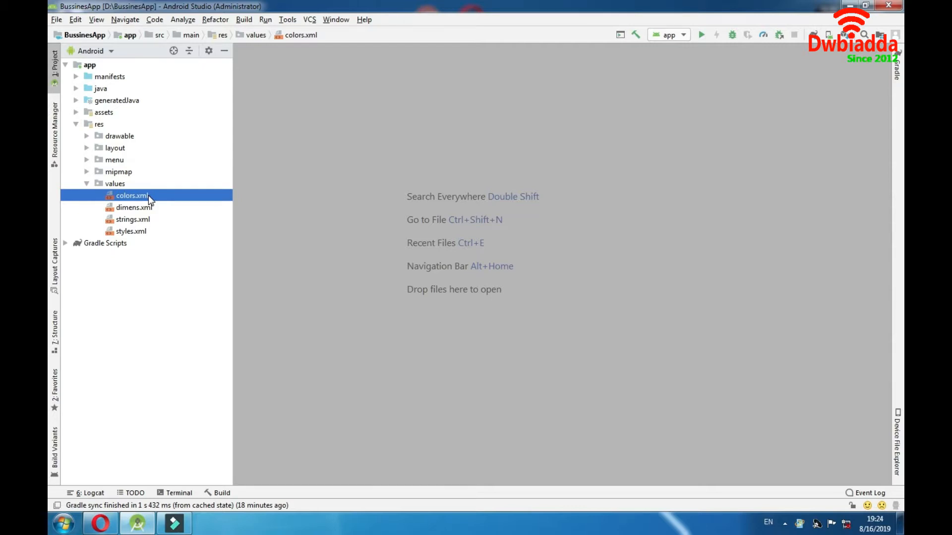
{"action": "double_click", "coordinate": [132, 195]}
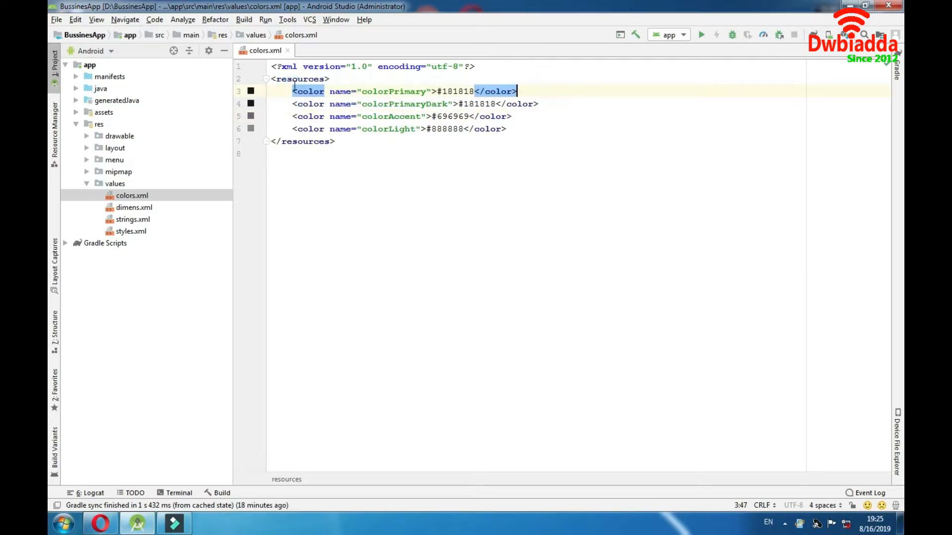
{"action": "double_click", "coordinate": [394, 91]}
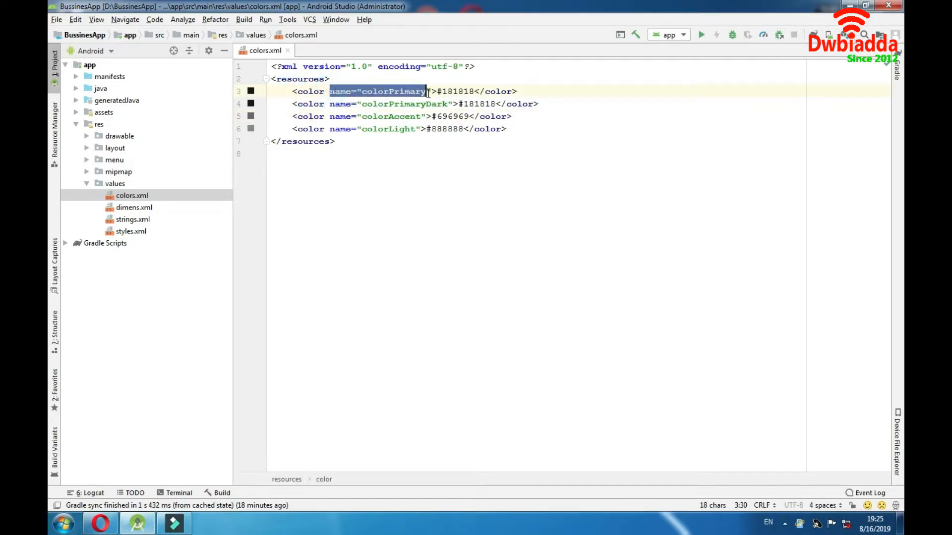
{"action": "double_click", "coordinate": [452, 92]}
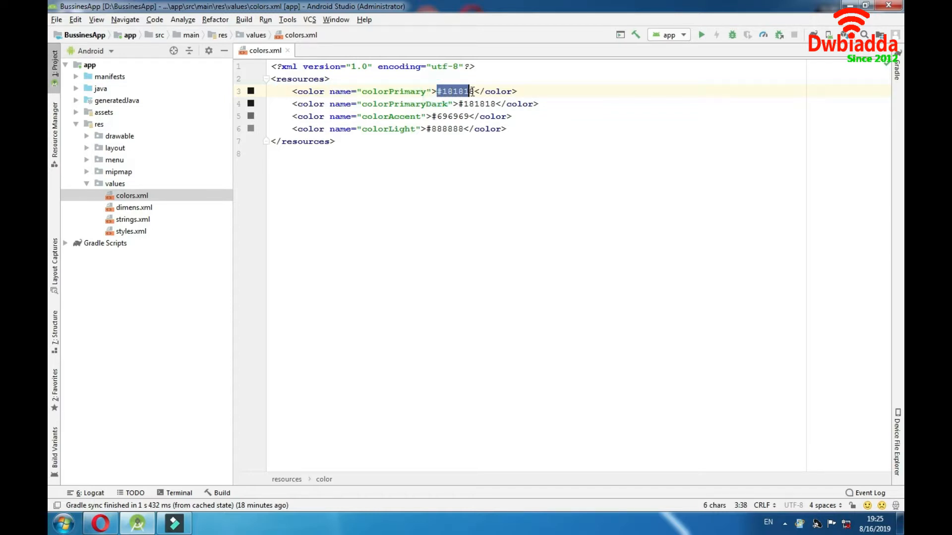
{"action": "left_click", "coordinate": [297, 79]}
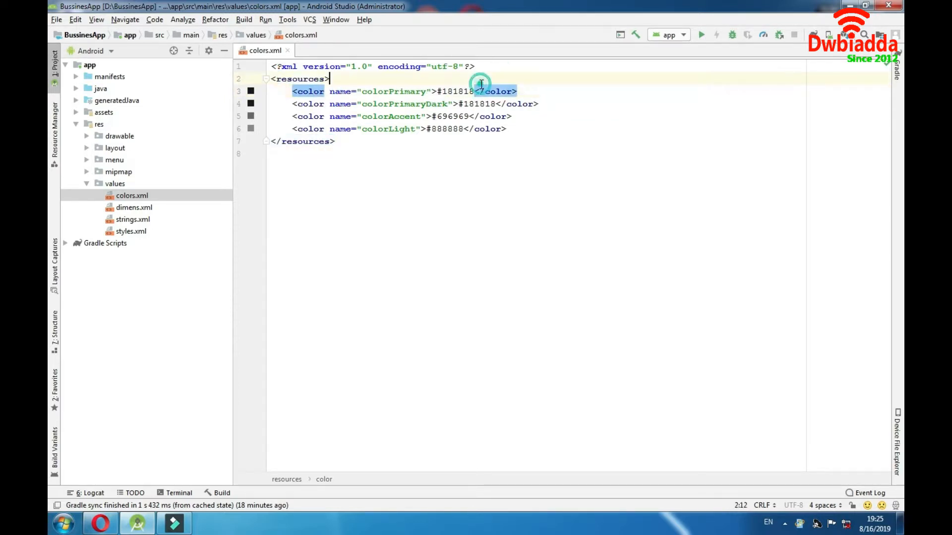
{"action": "double_click", "coordinate": [393, 91]}
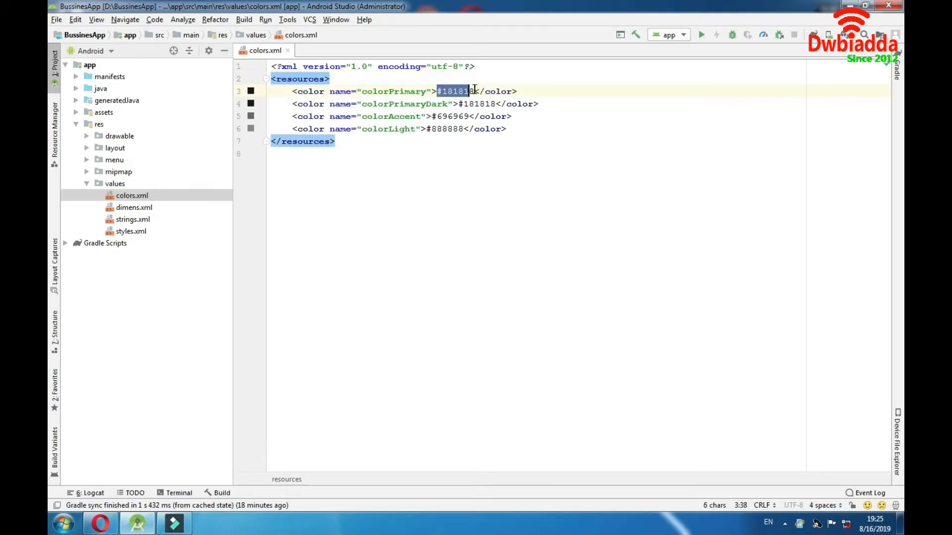
{"action": "left_click", "coordinate": [492, 79]}
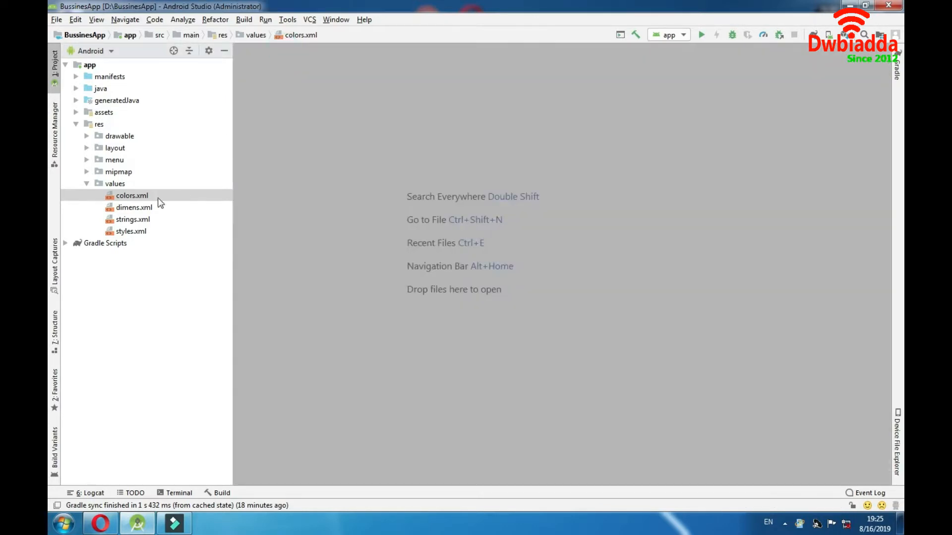
Open dimens.xml showing the 16dp activity horizontal and vertical margins
{"action": "double_click", "coordinate": [133, 207]}
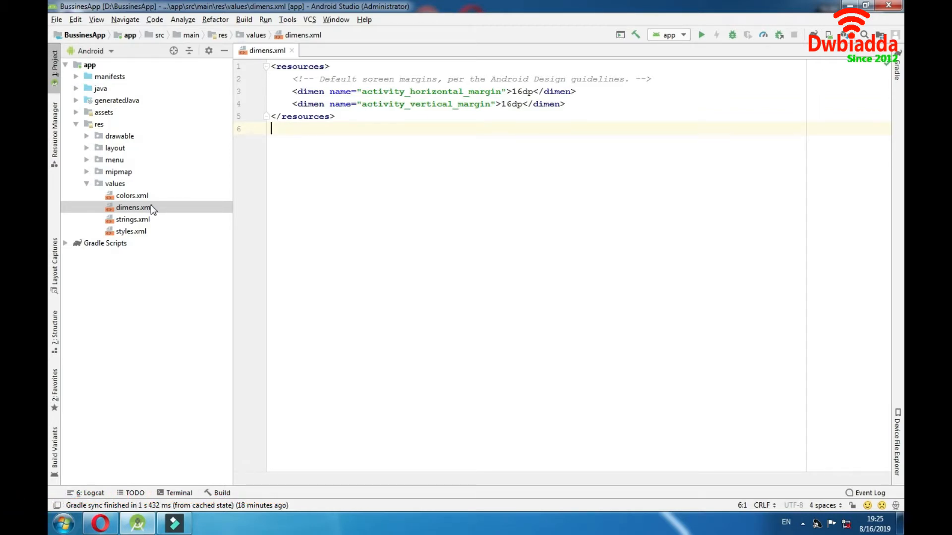
Close dimens.xml, leaving strings.xml selected in the values folder
{"action": "left_click", "coordinate": [131, 219]}
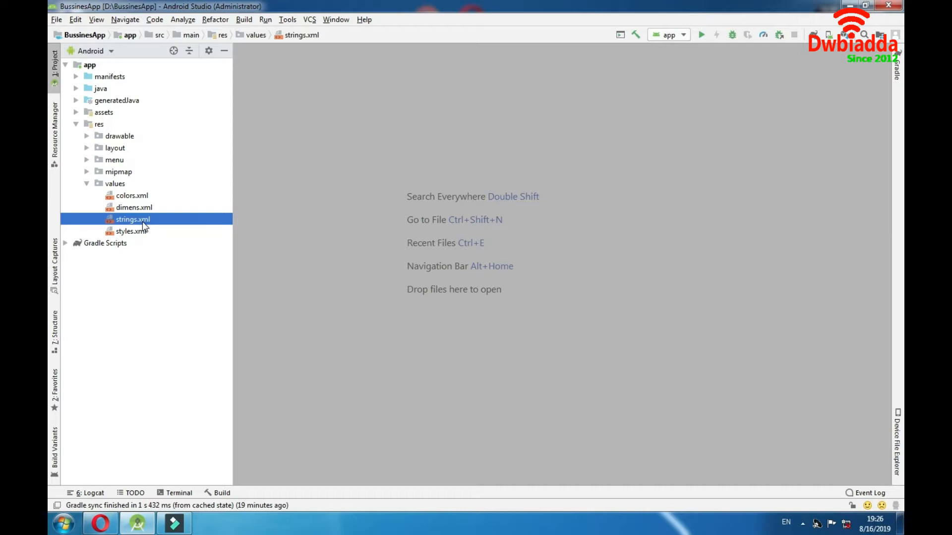
Review strings.xml — app name, activity titles, 'Hello blank fragment' placeholder — then close it
{"action": "double_click", "coordinate": [132, 219]}
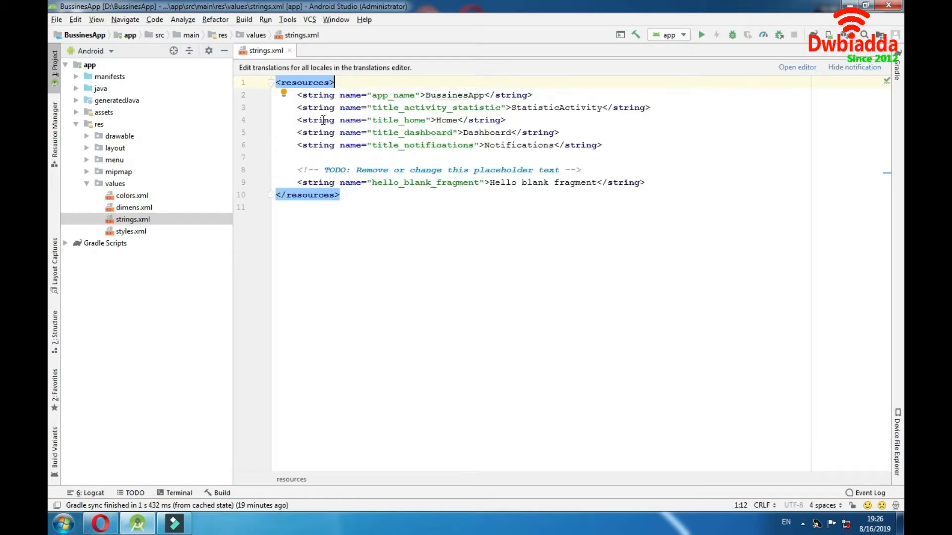
{"action": "mouse_move", "coordinate": [293, 104]}
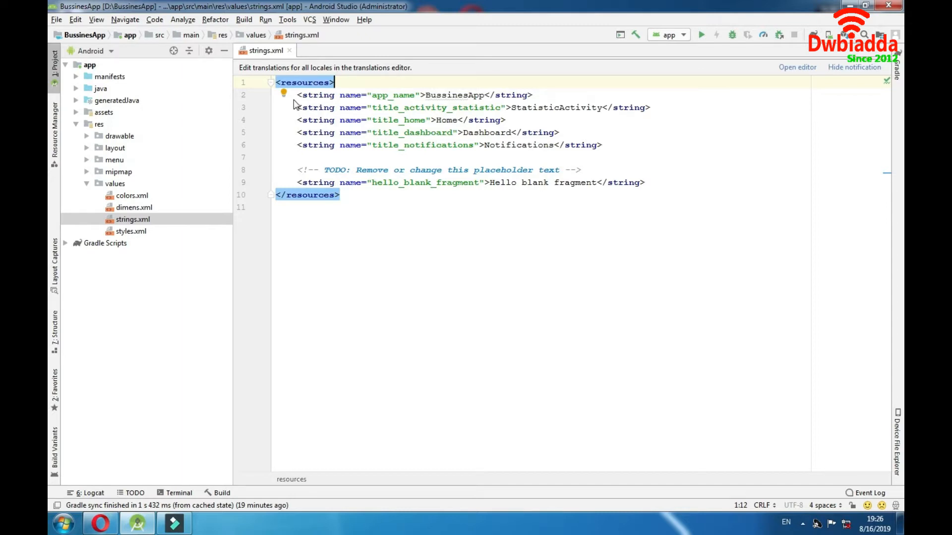
{"action": "mouse_move", "coordinate": [527, 218]}
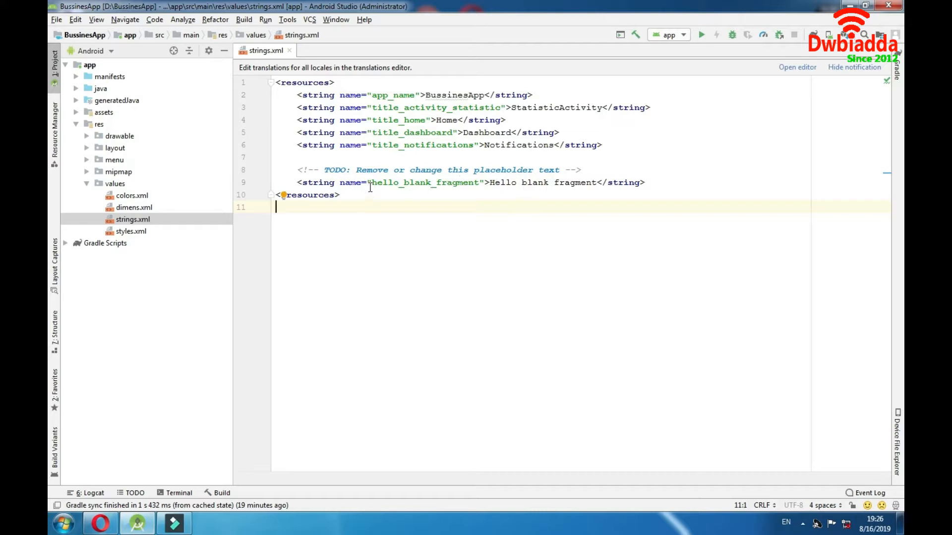
{"action": "double_click", "coordinate": [423, 182]}
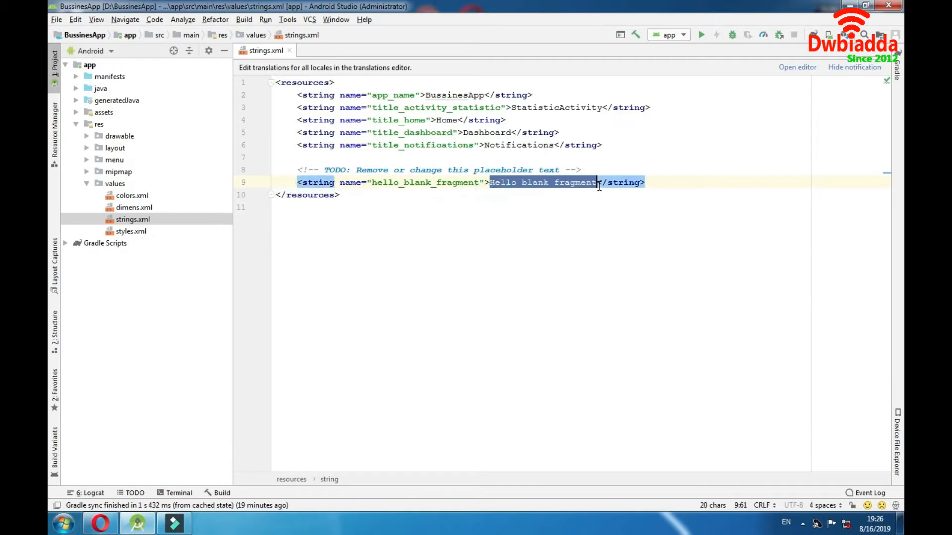
{"action": "left_click", "coordinate": [585, 206]}
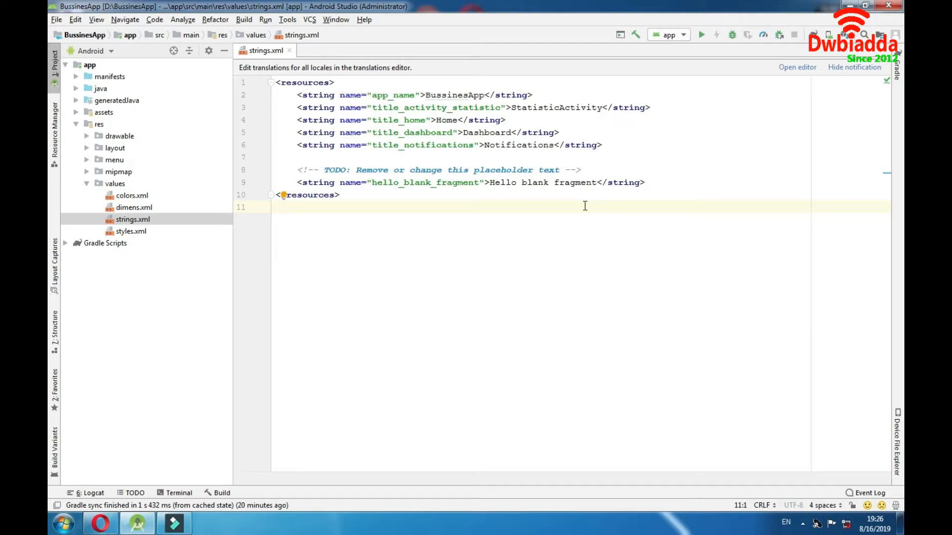
{"action": "left_click", "coordinate": [276, 207]}
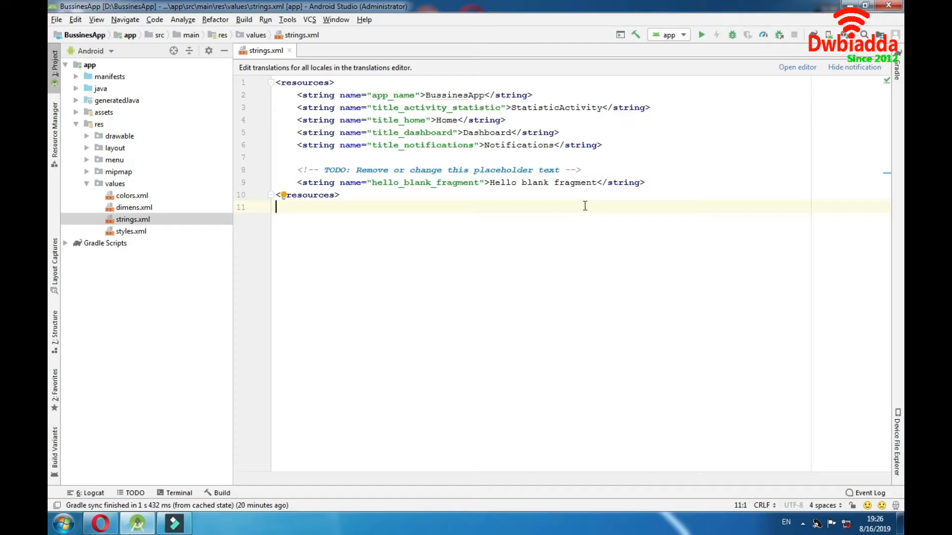
{"action": "left_click", "coordinate": [290, 51]}
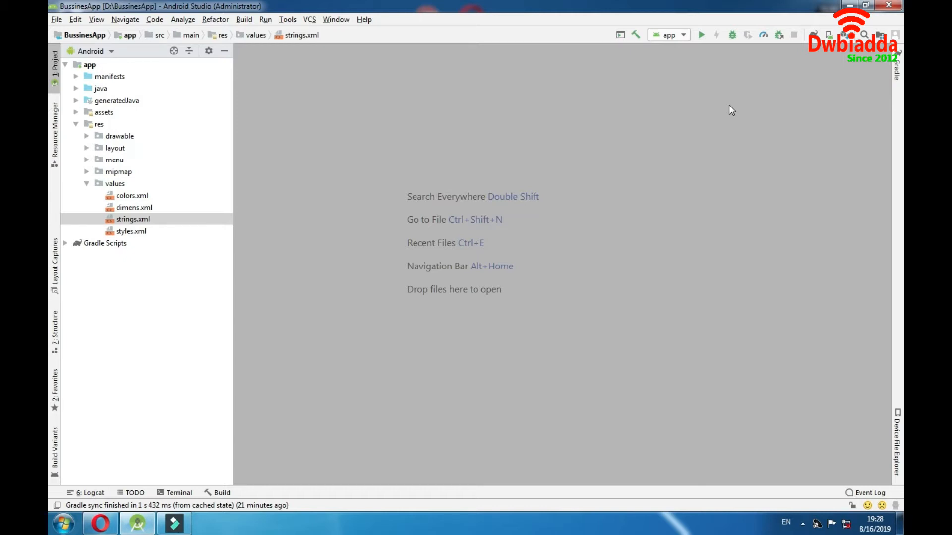
{"action": "mouse_move", "coordinate": [151, 240]}
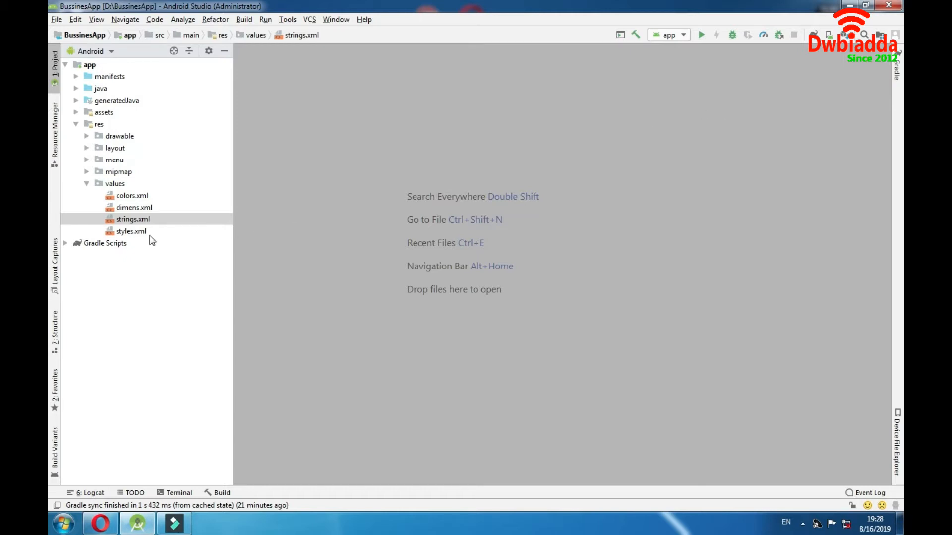
Show AppTheme in styles.xml with parent Theme.AppCompat.Light.NoActionBar
{"action": "double_click", "coordinate": [130, 231]}
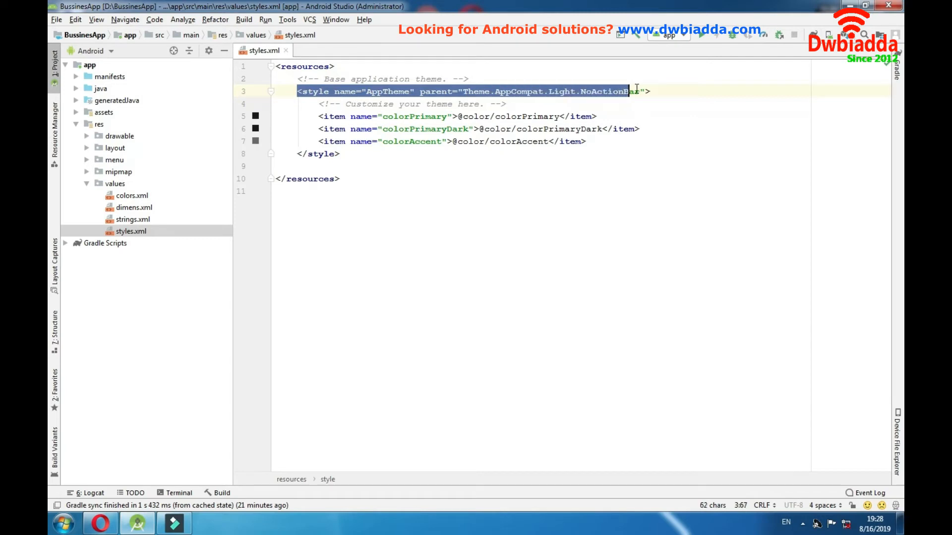
{"action": "left_click", "coordinate": [652, 92]}
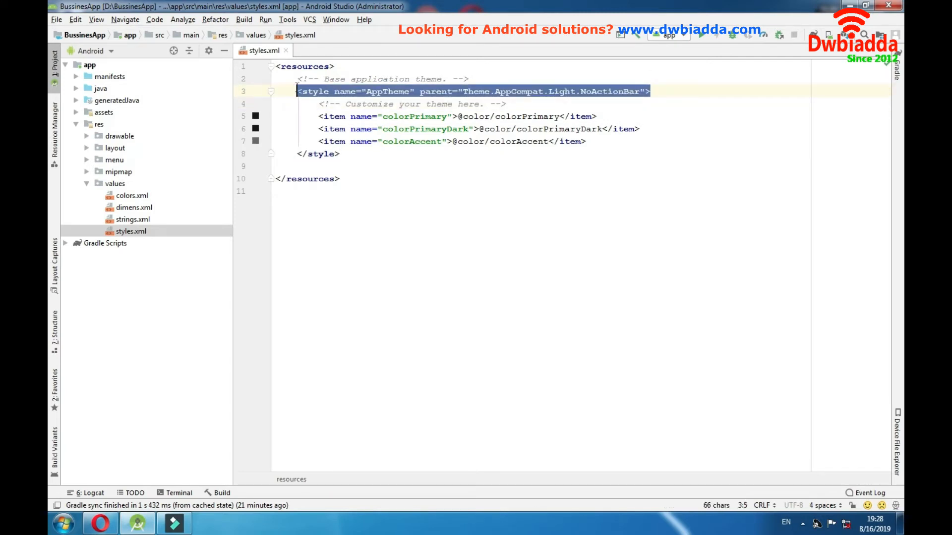
{"action": "left_click", "coordinate": [583, 91]}
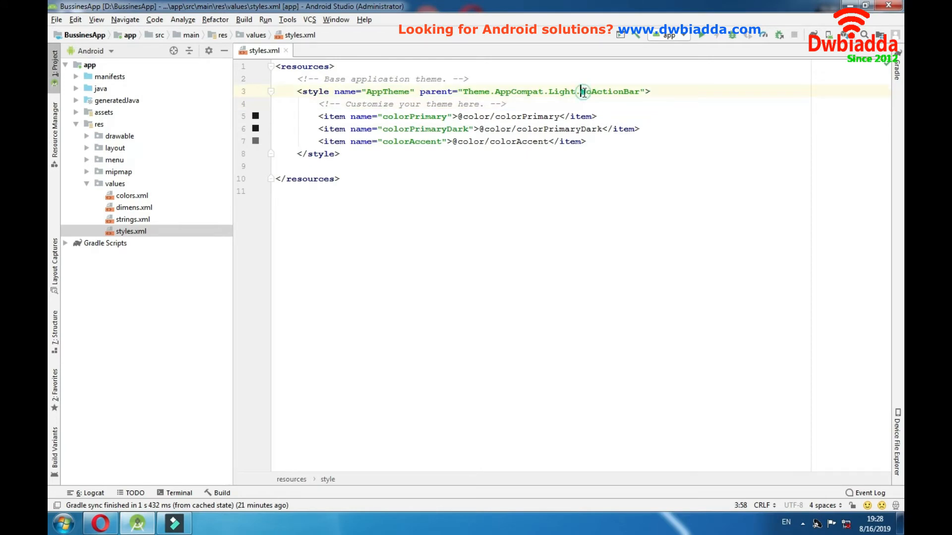
{"action": "left_click", "coordinate": [672, 103]}
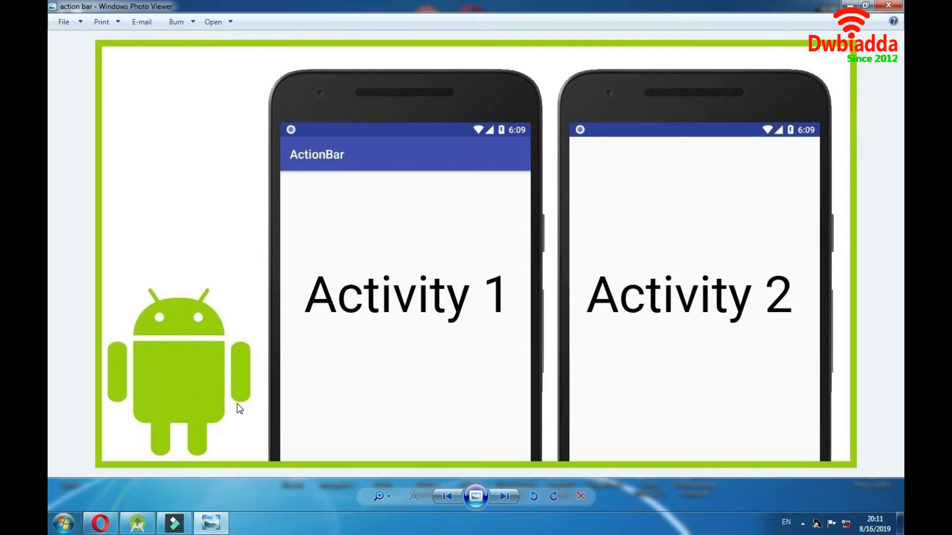
{"action": "mouse_move", "coordinate": [321, 222]}
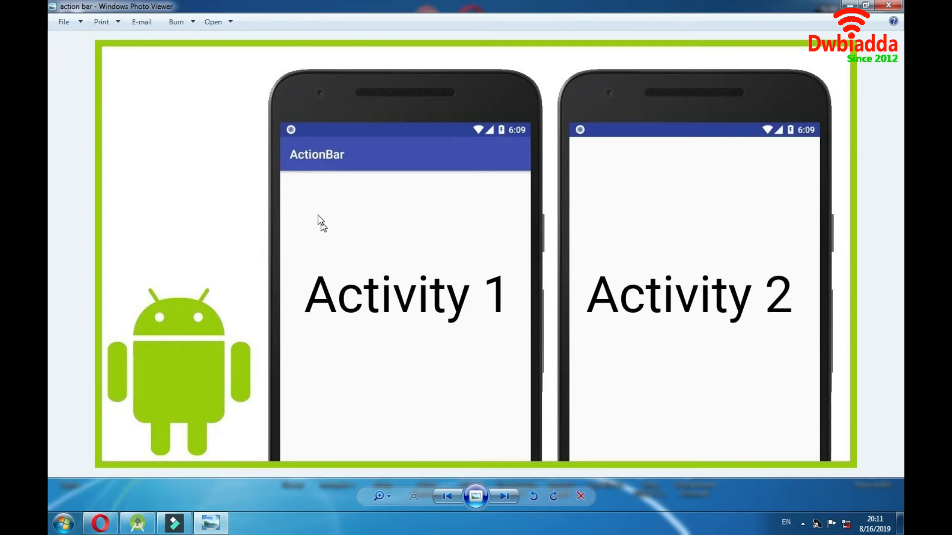
{"action": "mouse_move", "coordinate": [533, 156]}
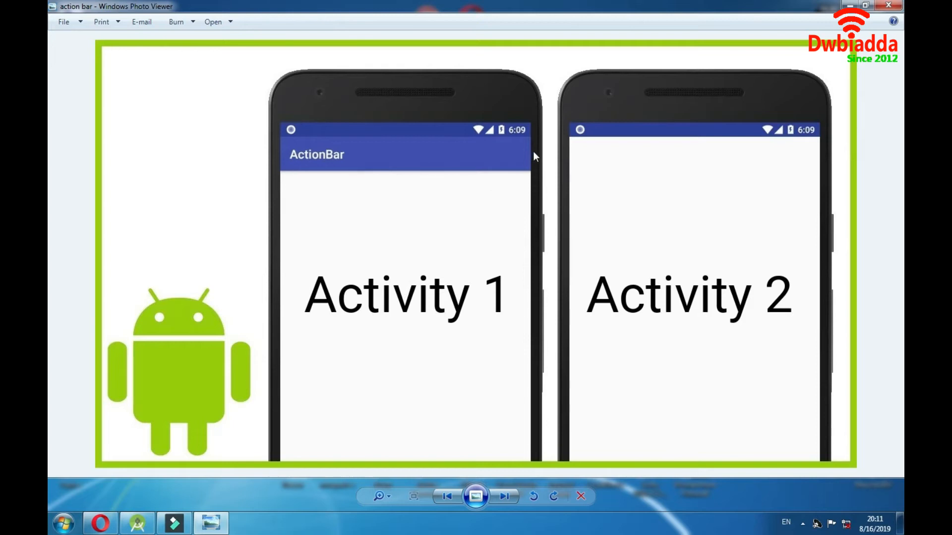
{"action": "mouse_move", "coordinate": [779, 151]}
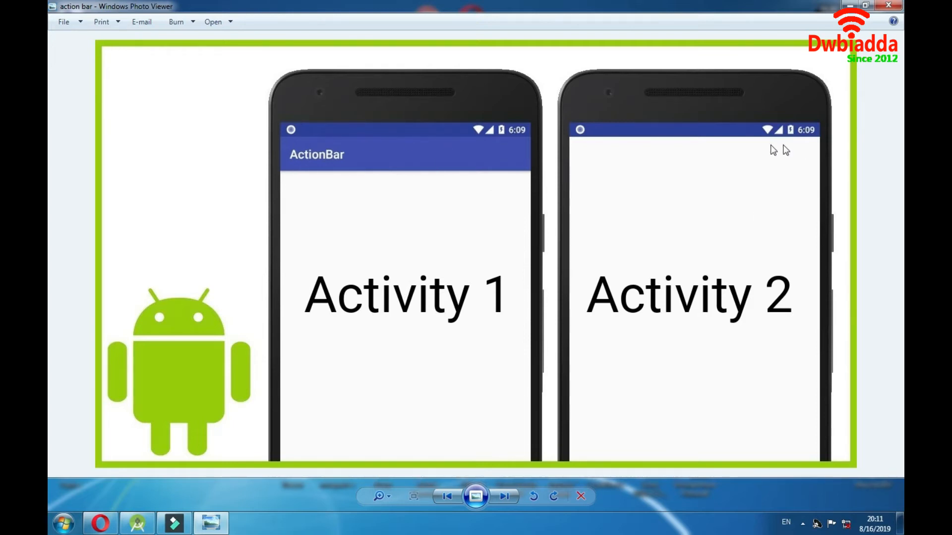
Close the Activity 1 vs Activity 2 action bar comparison image
{"action": "left_click", "coordinate": [137, 522]}
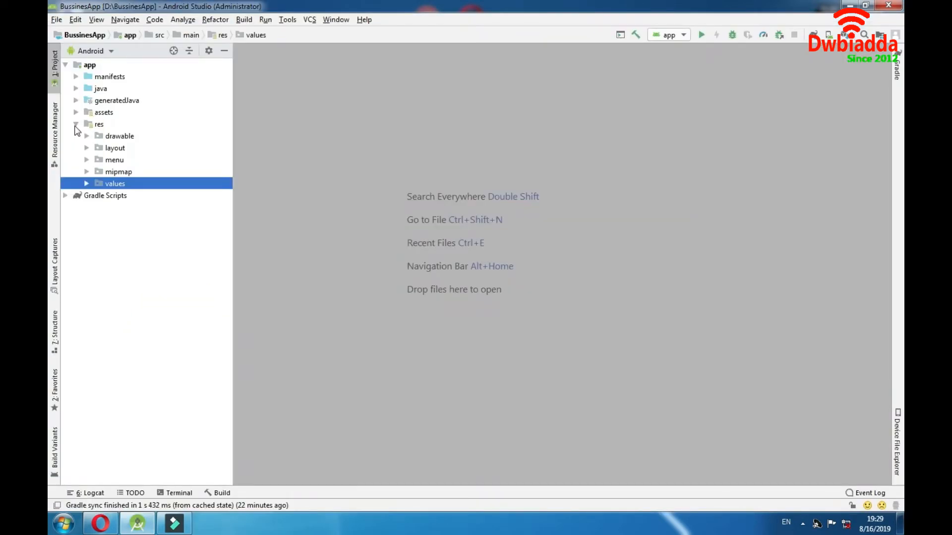
Collapse res so the app module shows manifests, java, generatedJava, assets and res
{"action": "left_click", "coordinate": [77, 124]}
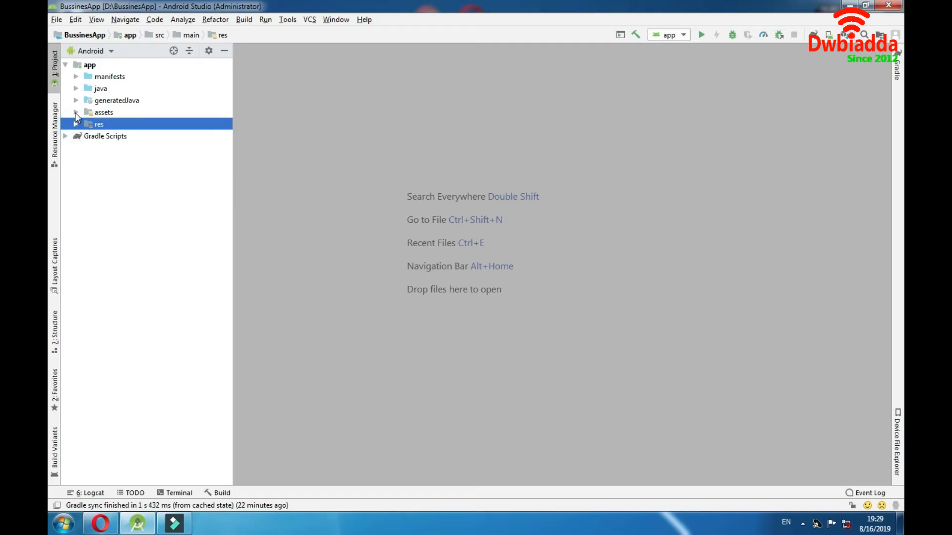
{"action": "left_click", "coordinate": [103, 112]}
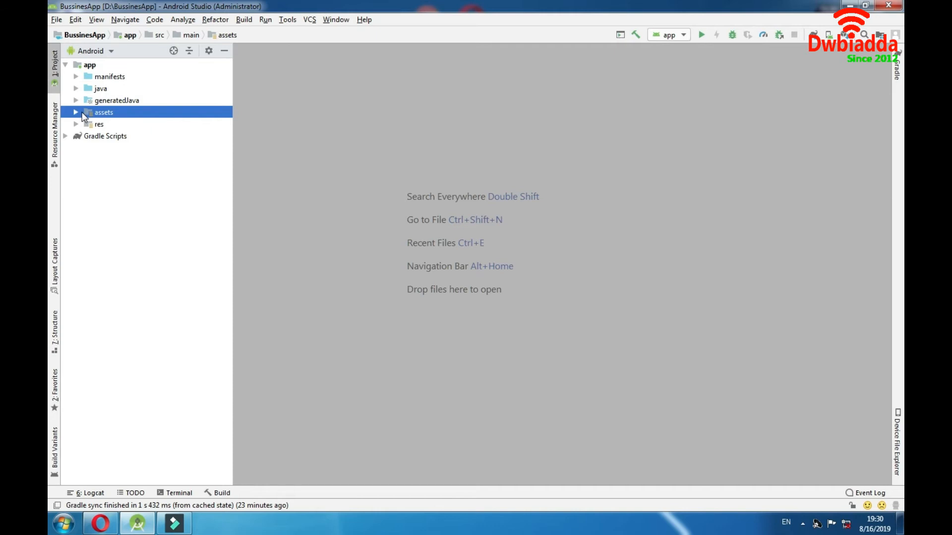
{"action": "mouse_move", "coordinate": [96, 83]}
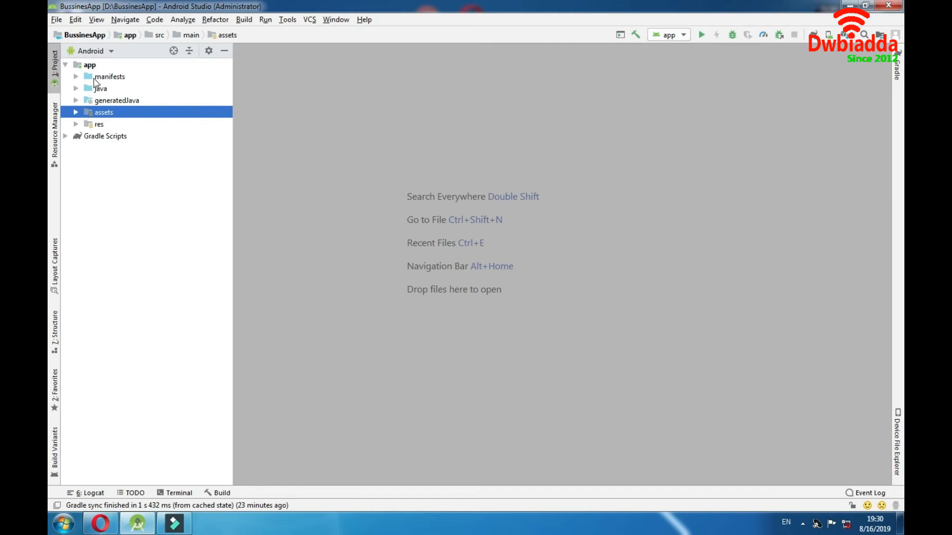
{"action": "left_click", "coordinate": [89, 64]}
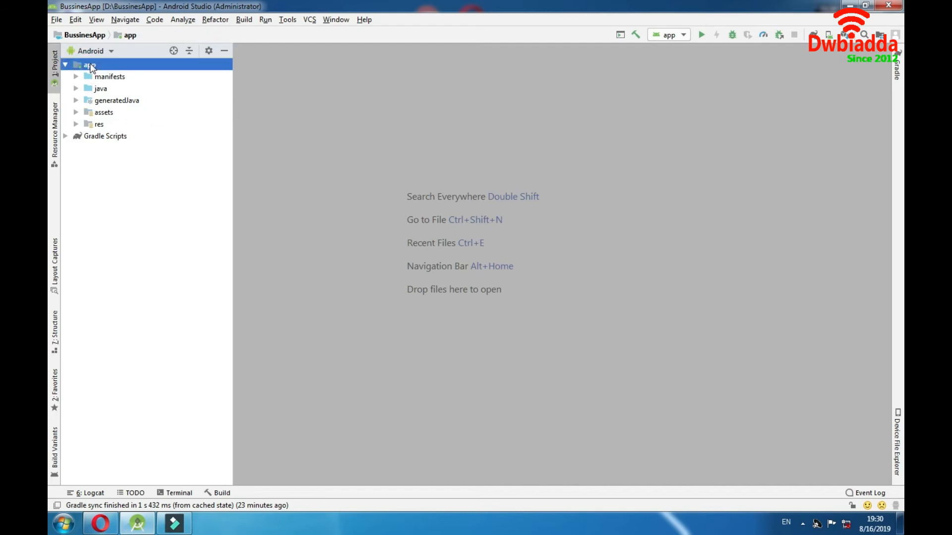
Show New > Folder > Assets Folder on the app module, then expand assets to reveal fonts
{"action": "right_click", "coordinate": [89, 66]}
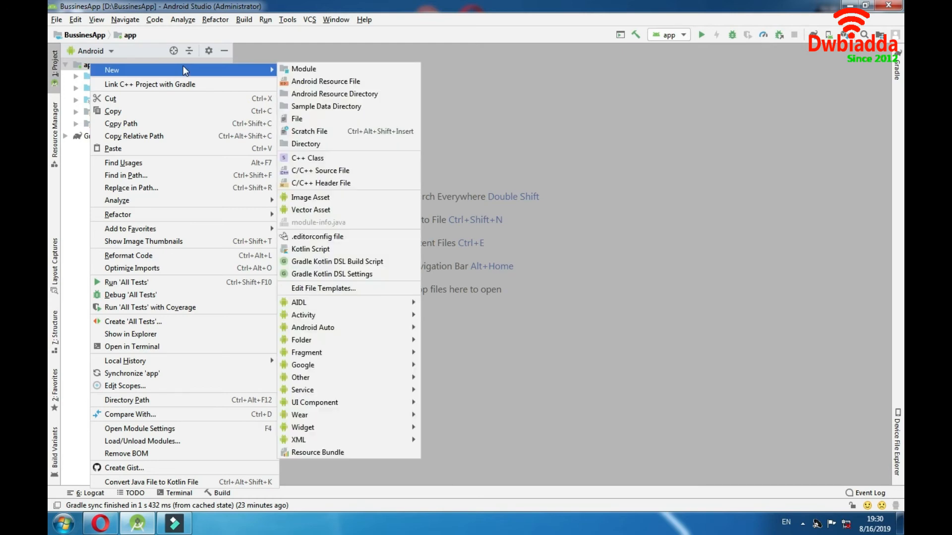
{"action": "mouse_move", "coordinate": [326, 106]}
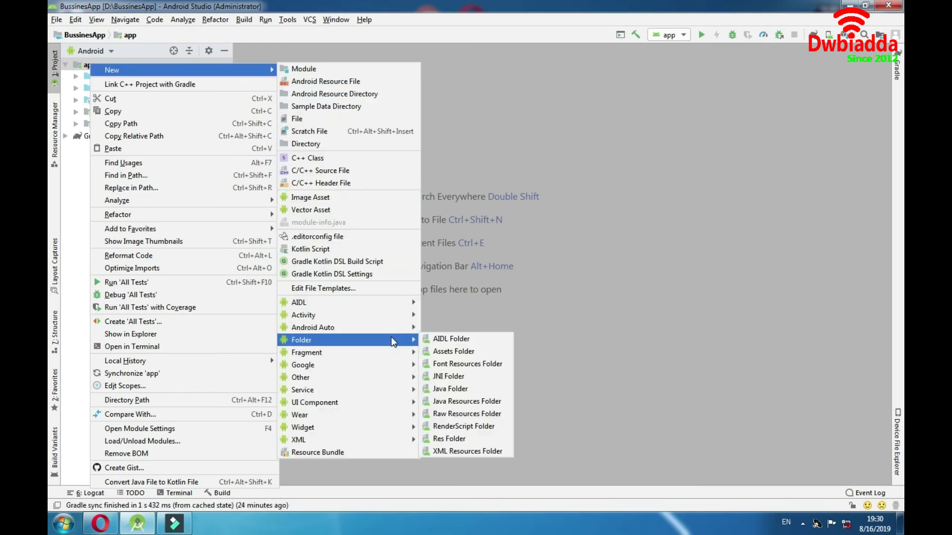
{"action": "mouse_move", "coordinate": [453, 351]}
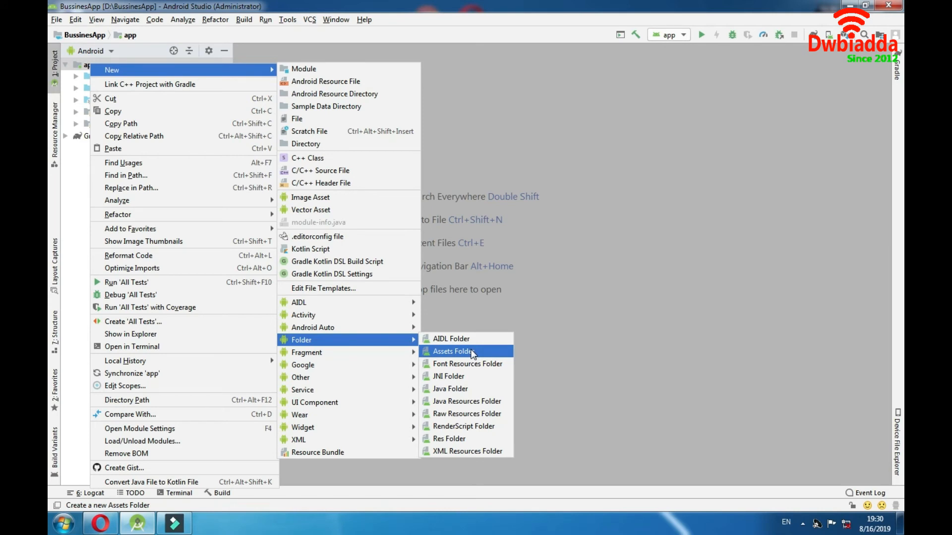
{"action": "left_click", "coordinate": [452, 351]}
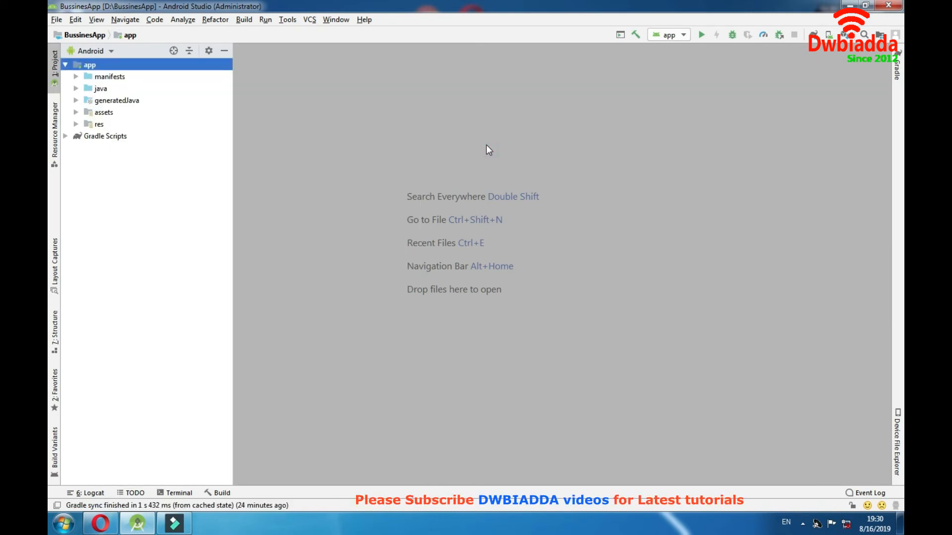
{"action": "mouse_move", "coordinate": [175, 111]}
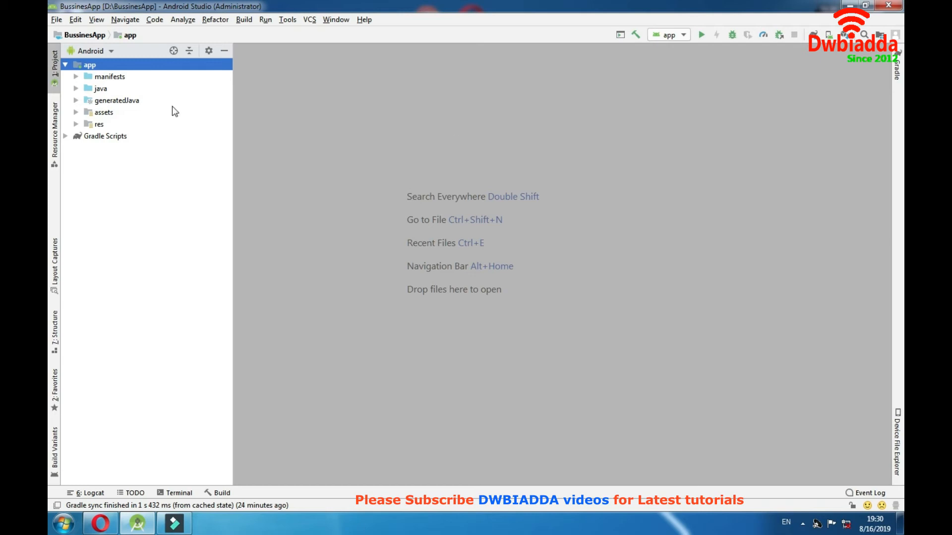
{"action": "left_click", "coordinate": [78, 112]}
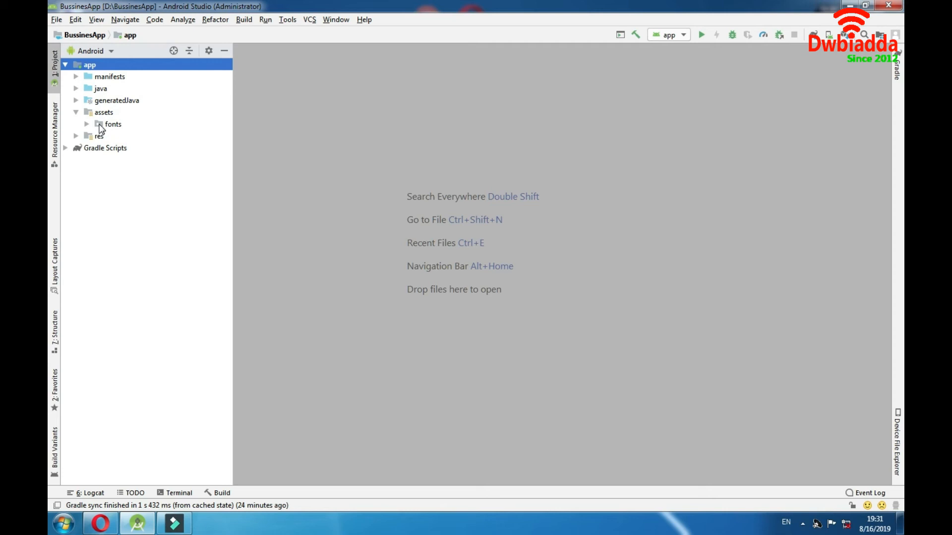
List the four Caviar Dreams fonts, preview CaviarDreams.ttf, then collapse assets
{"action": "left_click", "coordinate": [87, 124]}
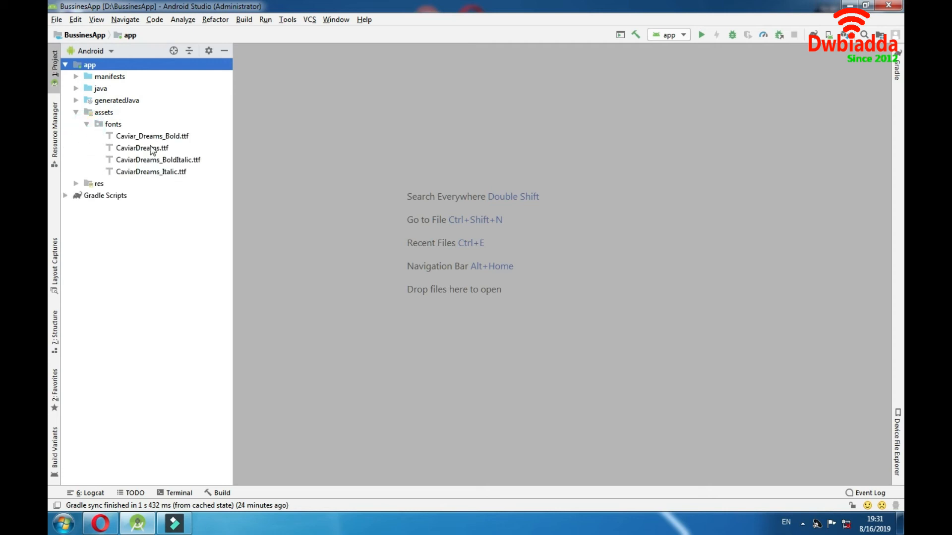
{"action": "mouse_move", "coordinate": [128, 139]}
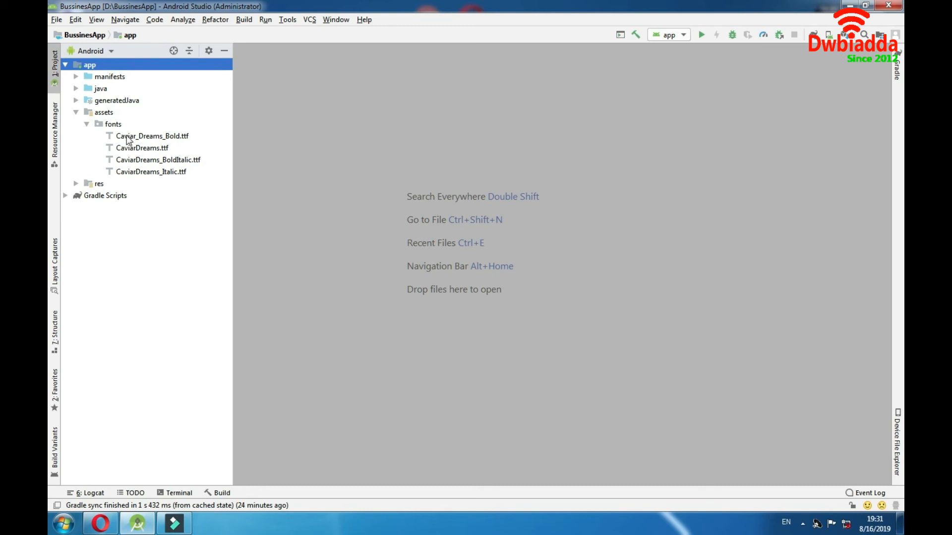
{"action": "double_click", "coordinate": [142, 147]}
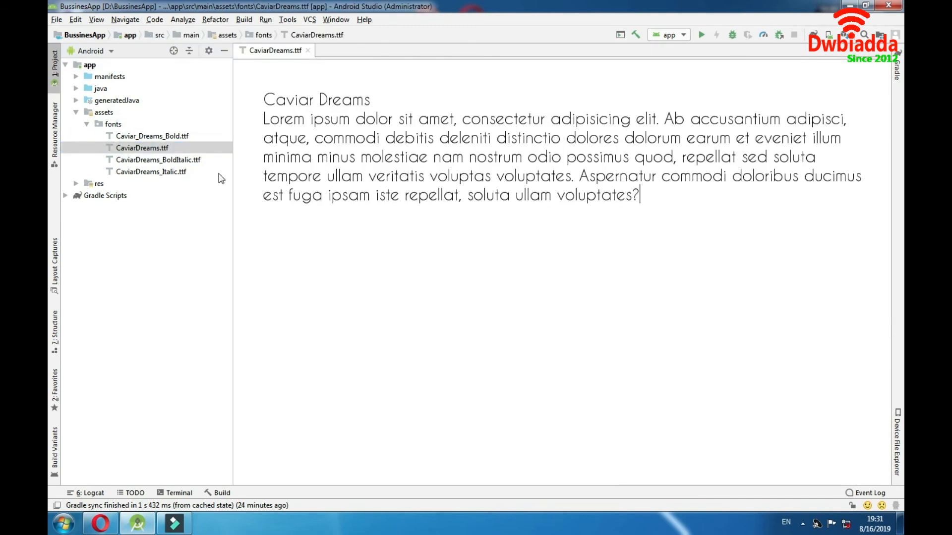
{"action": "mouse_move", "coordinate": [292, 95]}
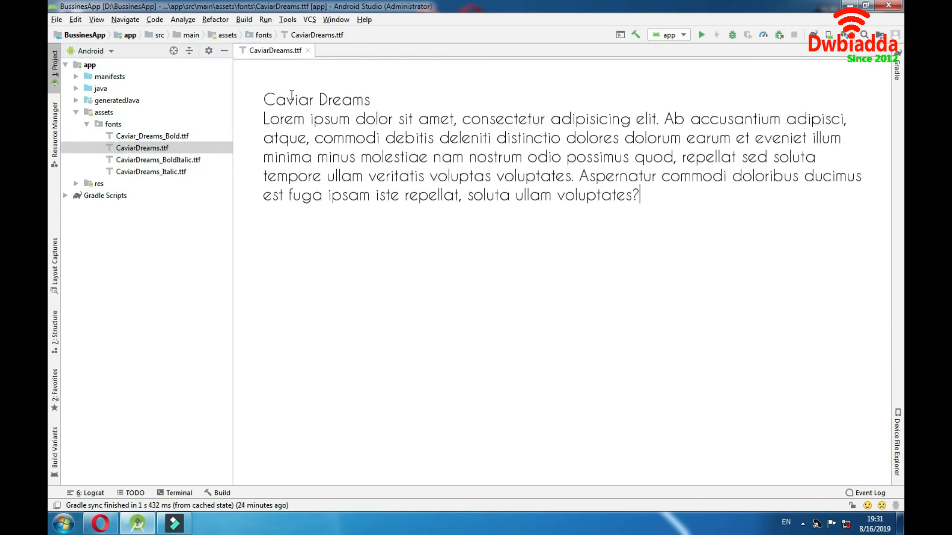
{"action": "left_click", "coordinate": [308, 50]}
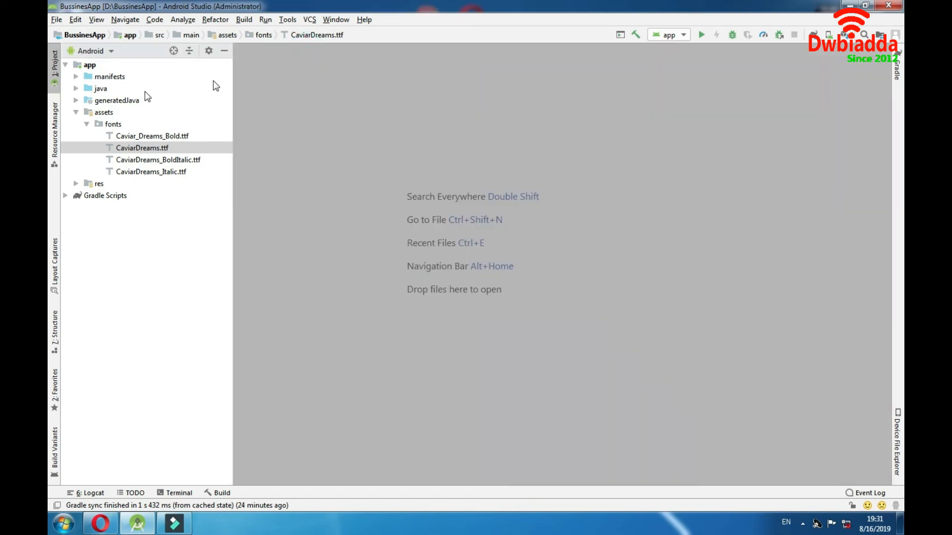
{"action": "left_click", "coordinate": [87, 112]}
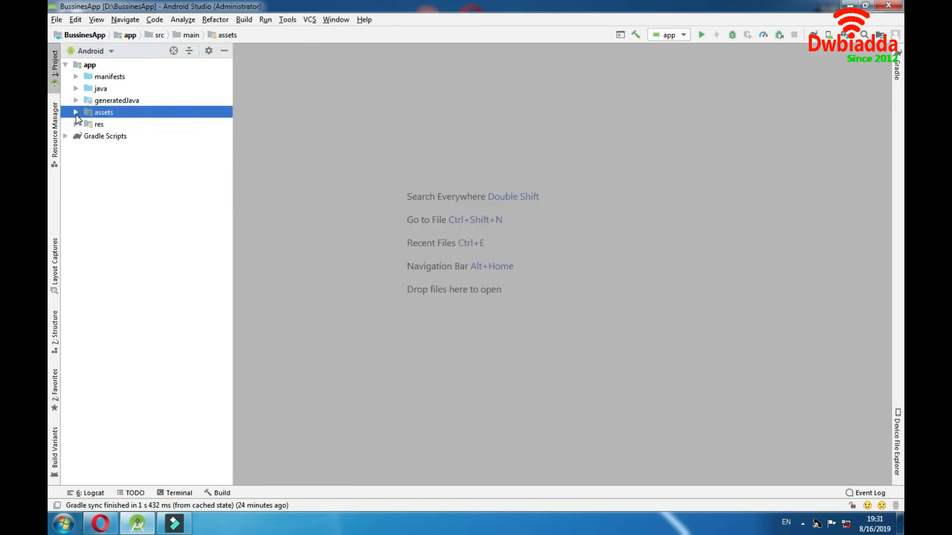